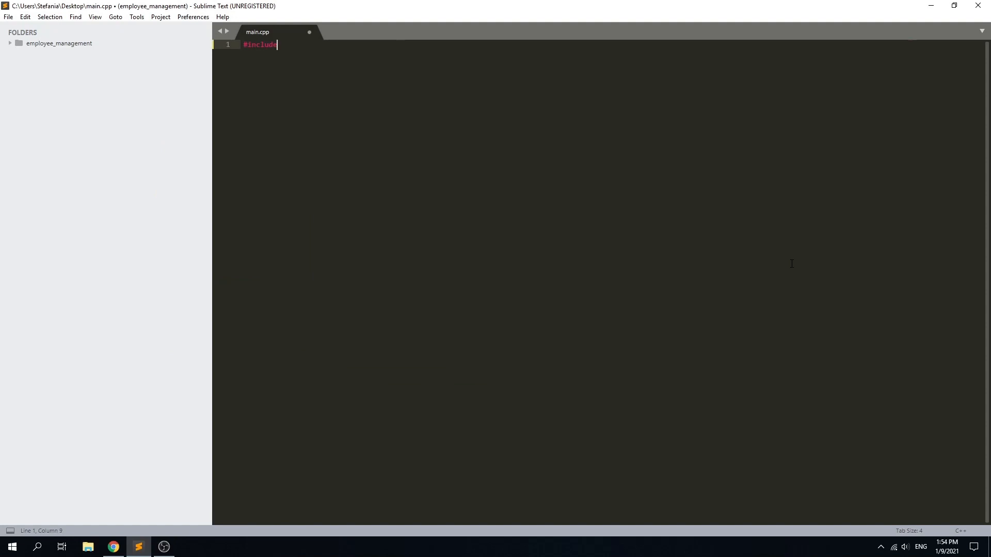
Step: Include <iostream> and declare int main(int argc, char **argv) with its opening brace
{"action": "type", "text": "<iostream>"}
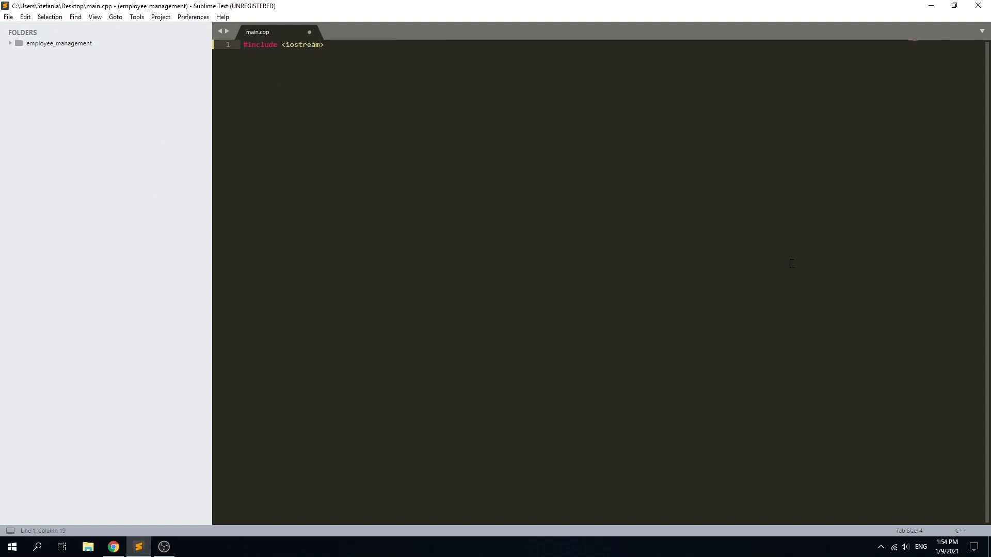
{"action": "type", "text": "int main("}
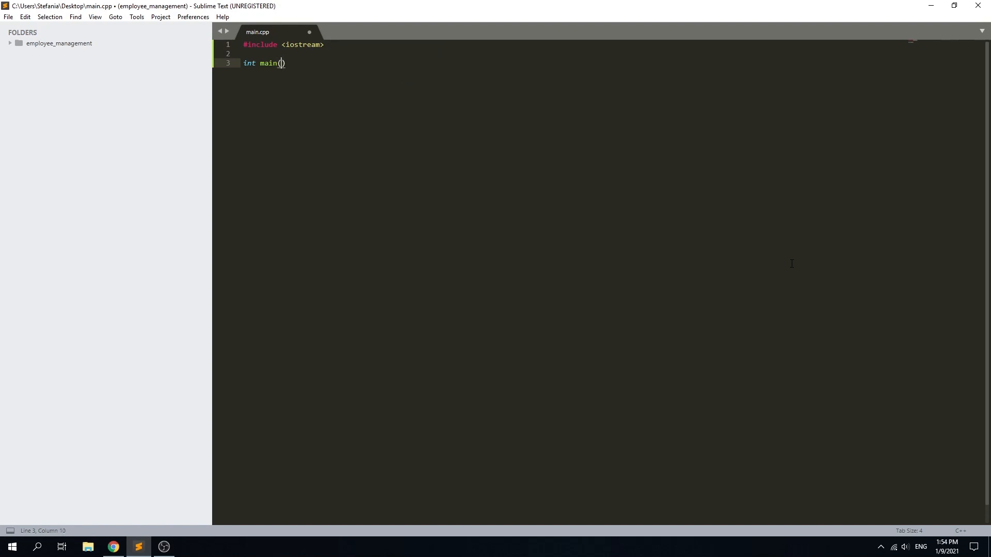
{"action": "type", "text": "int"}
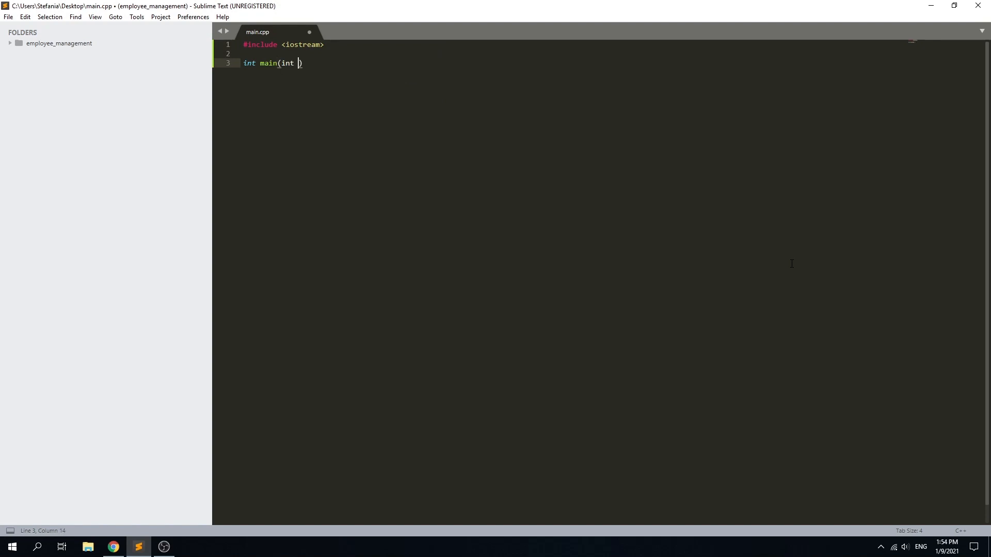
{"action": "type", "text": "argc, cha"}
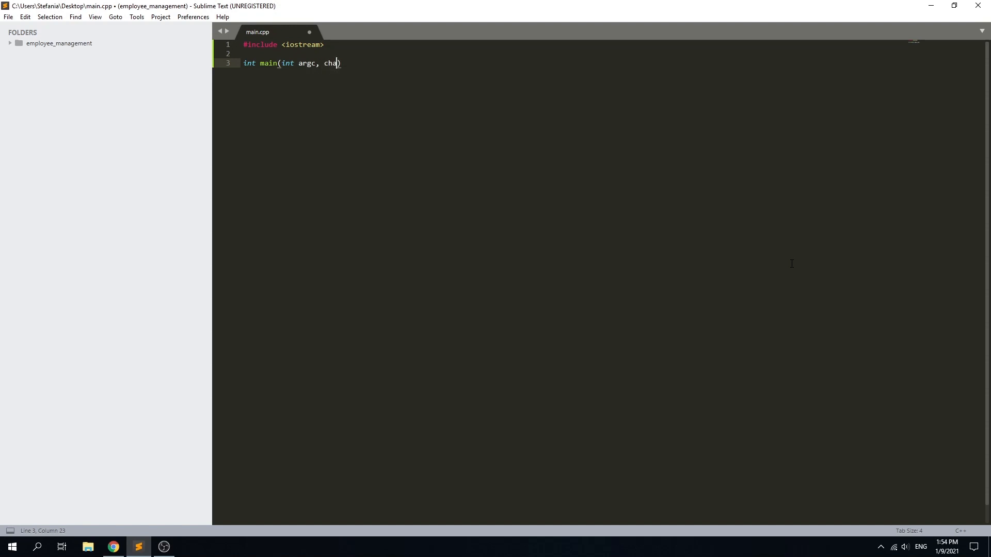
{"action": "type", "text": "r **"}
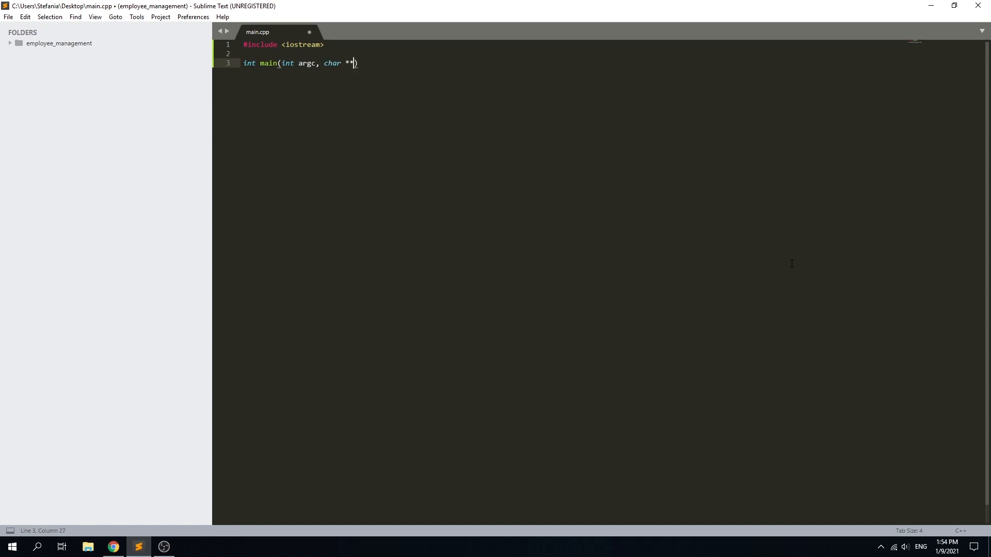
{"action": "type", "text": "argv"}
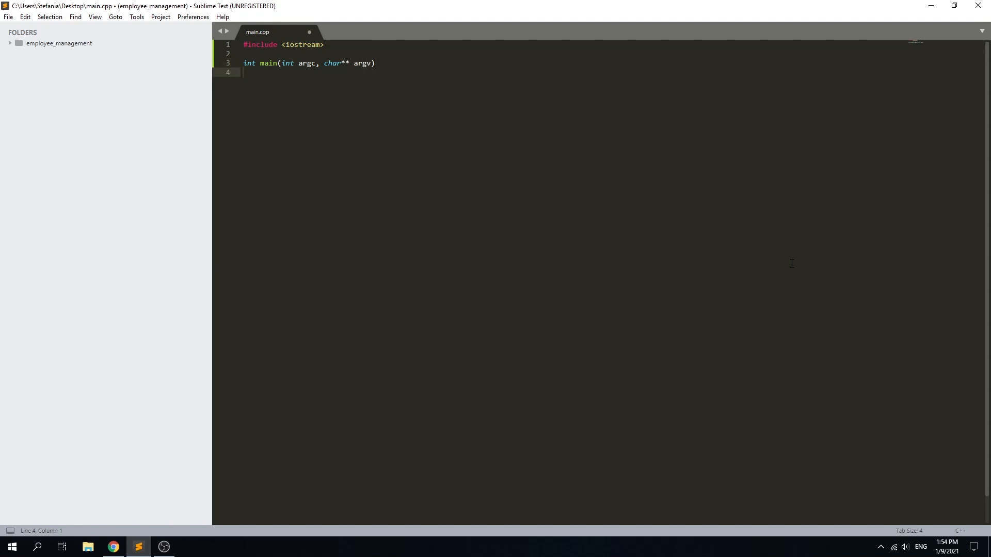
{"action": "type", "text": "{"}
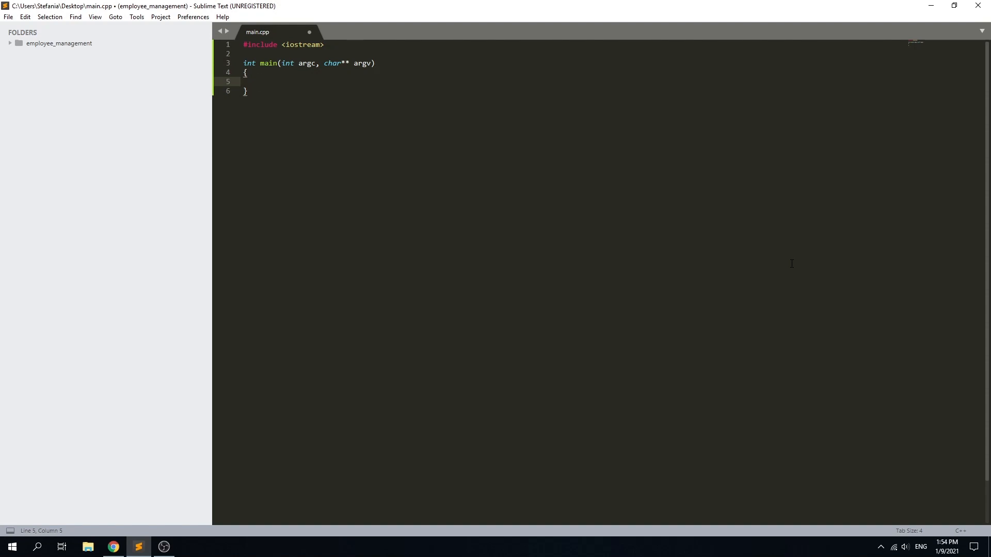
Step: Print "Hello World! \n" via std::cout, return 0, and save main.cpp
{"action": "type", "text": "std::cout"}
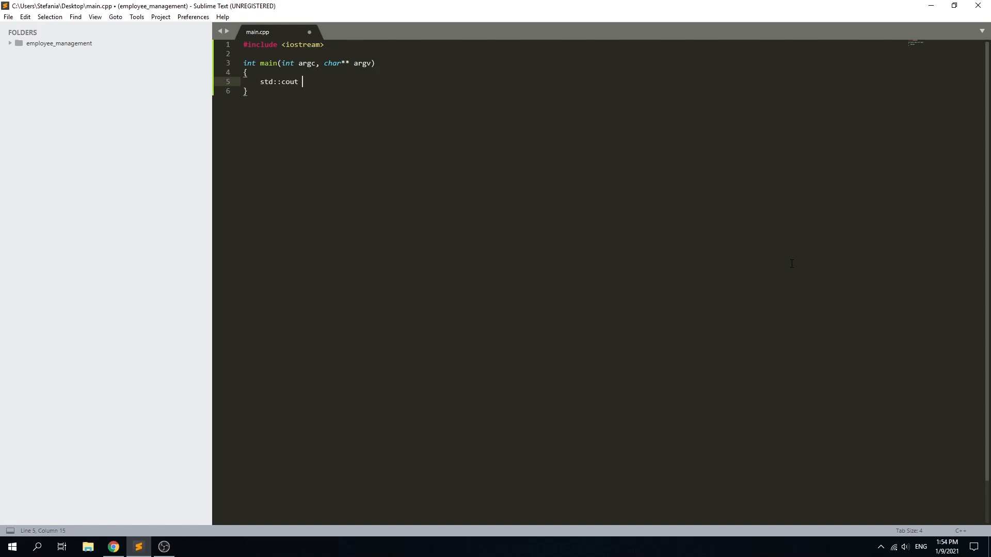
{"action": "type", "text": "<< \"H"}
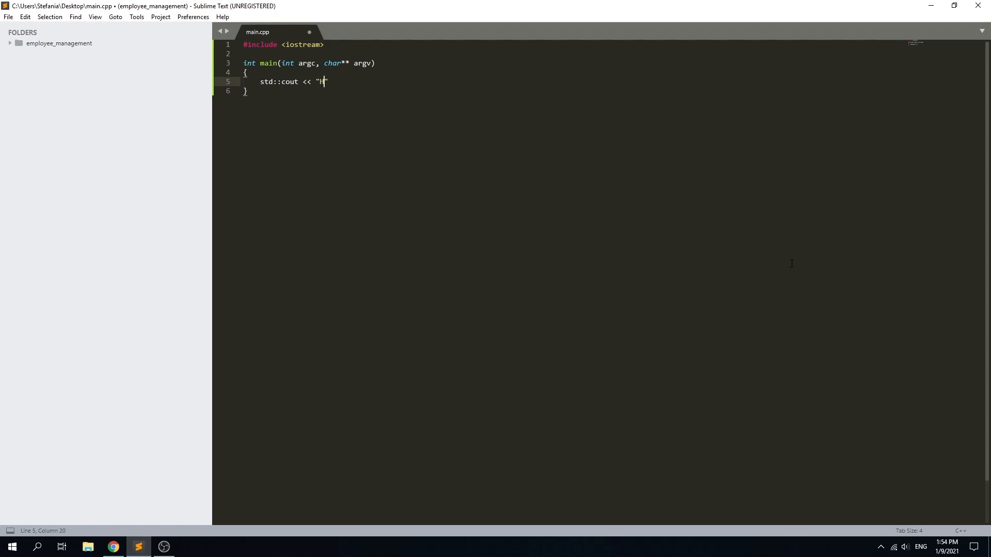
{"action": "type", "text": "ello Wo"}
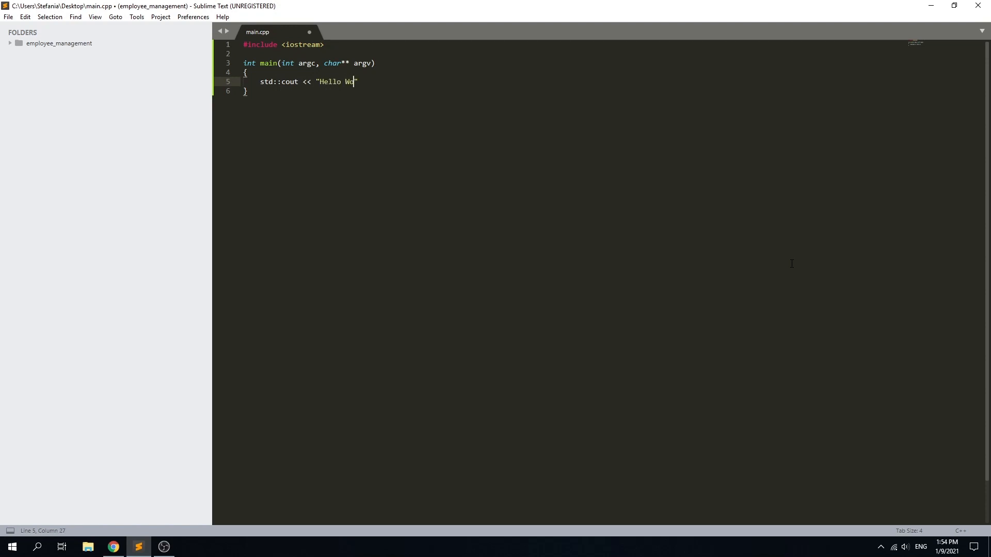
{"action": "type", "text": "rld! \\n"}
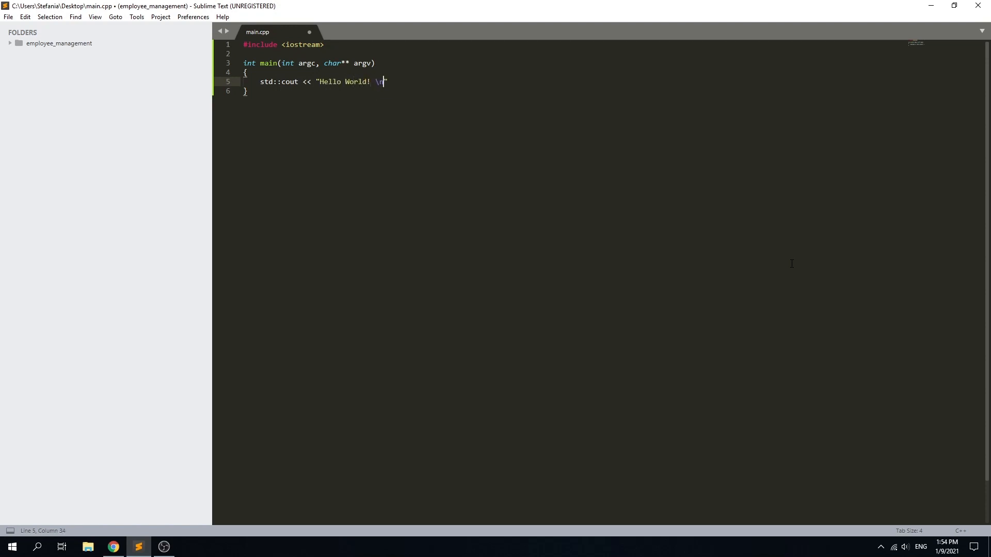
{"action": "type", "text": "\";"}
{"action": "type", "text": "retur"}
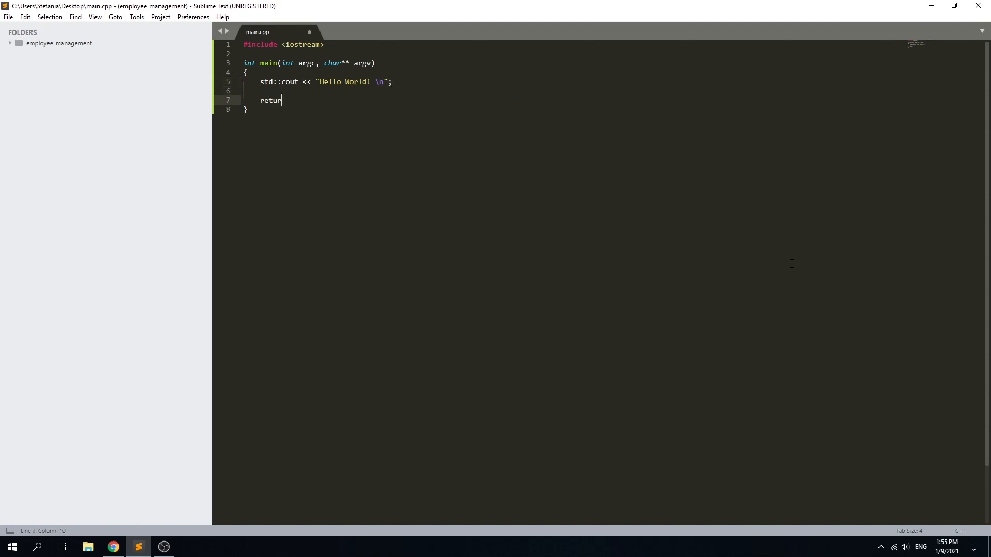
{"action": "type", "text": "0"}
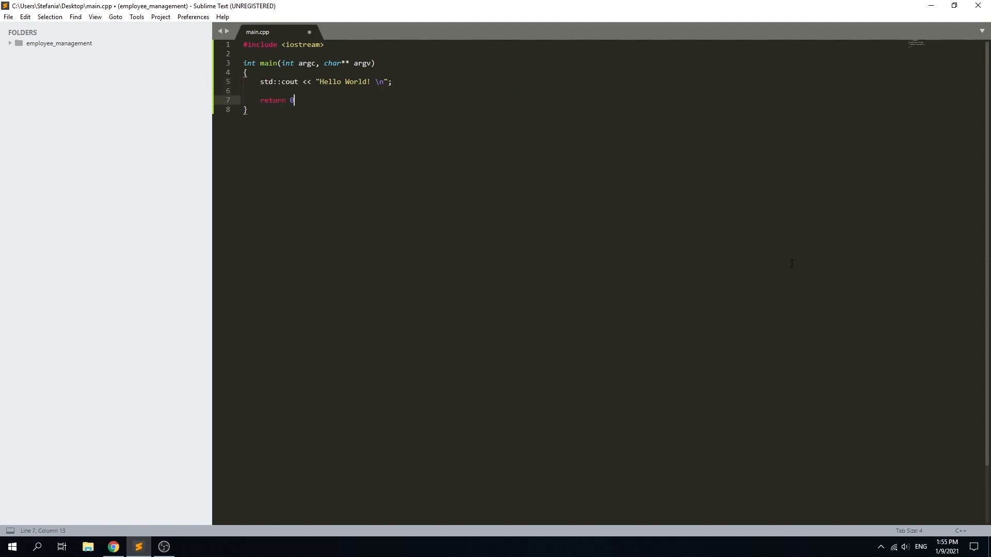
{"action": "type", "text": ";"}
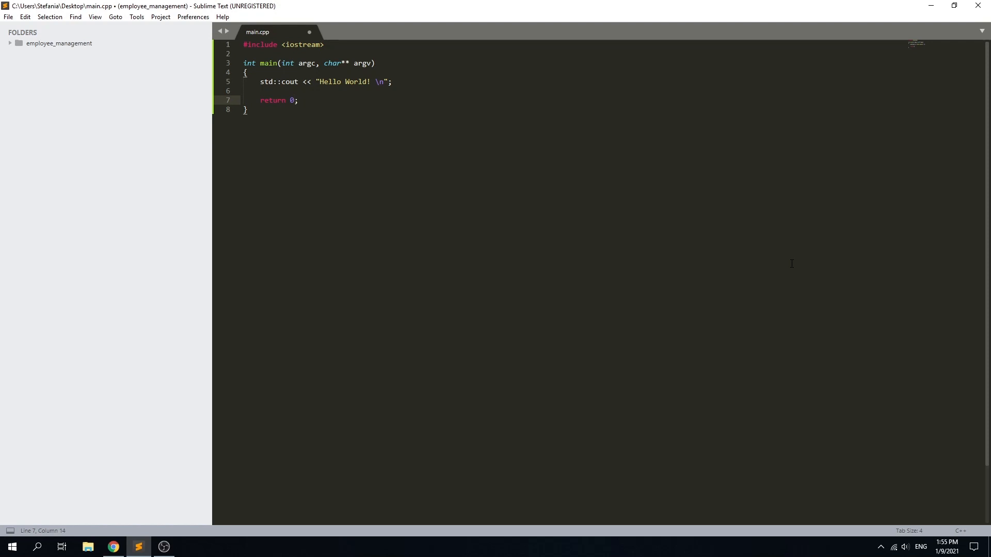
{"action": "key", "text": "ctrl+s"}
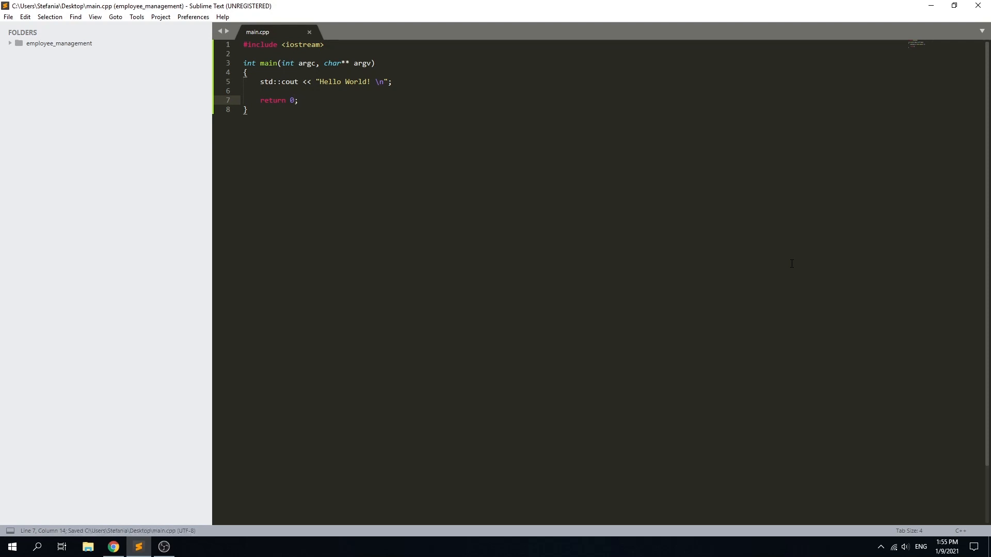
Step: Declare learn_cpp() and change its return type from void to bool
{"action": "type", "text": "void l"}
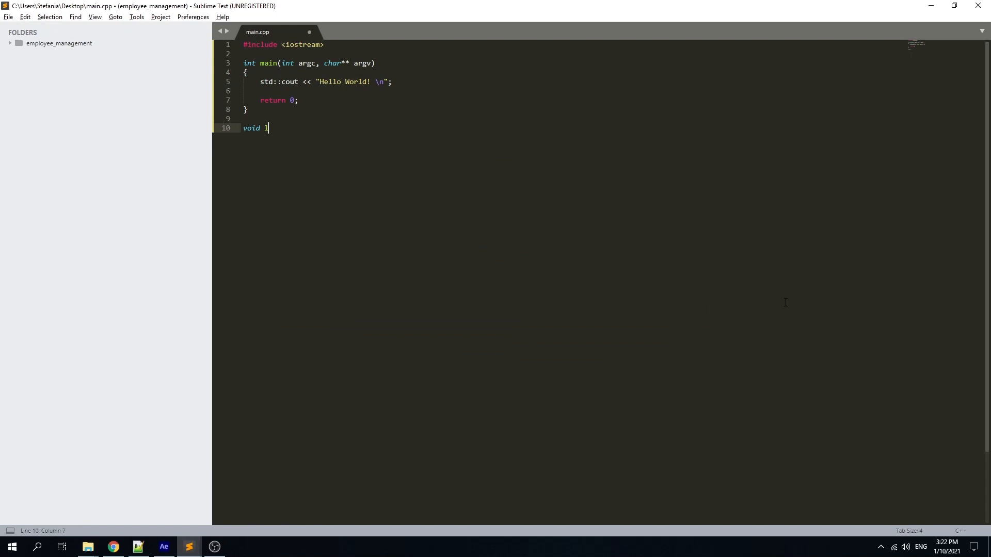
{"action": "type", "text": "earn_"}
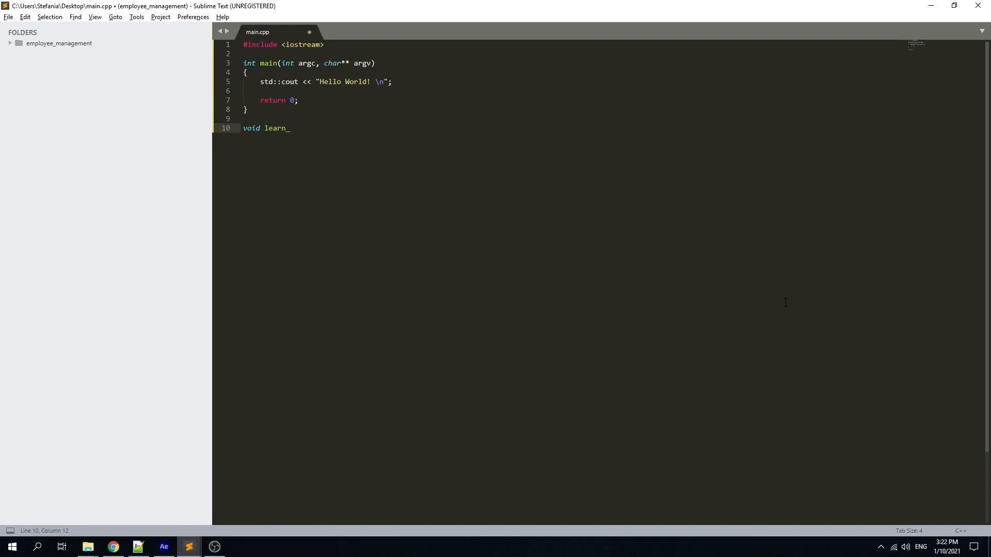
{"action": "type", "text": "cpp"}
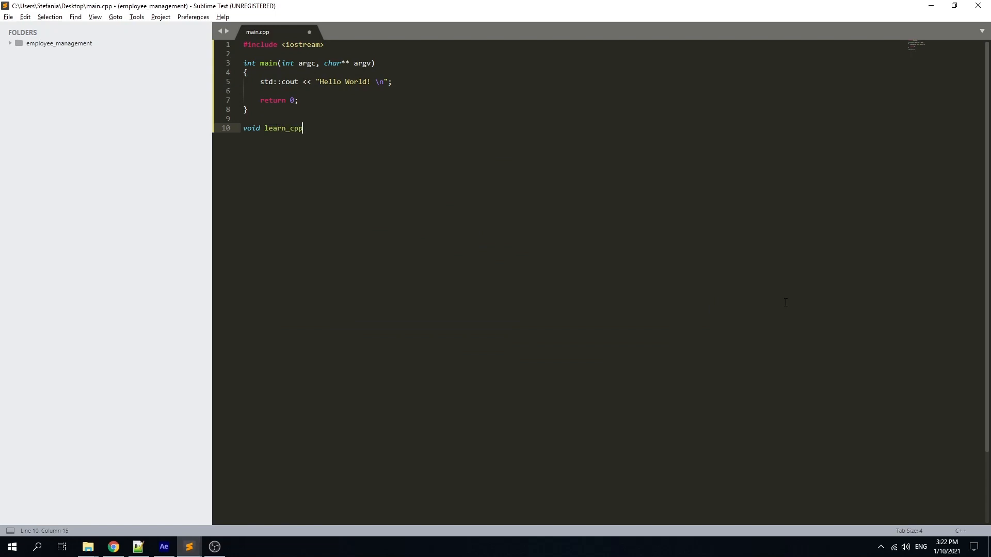
{"action": "type", "text": "()"}
{"action": "type", "text": "{}"}
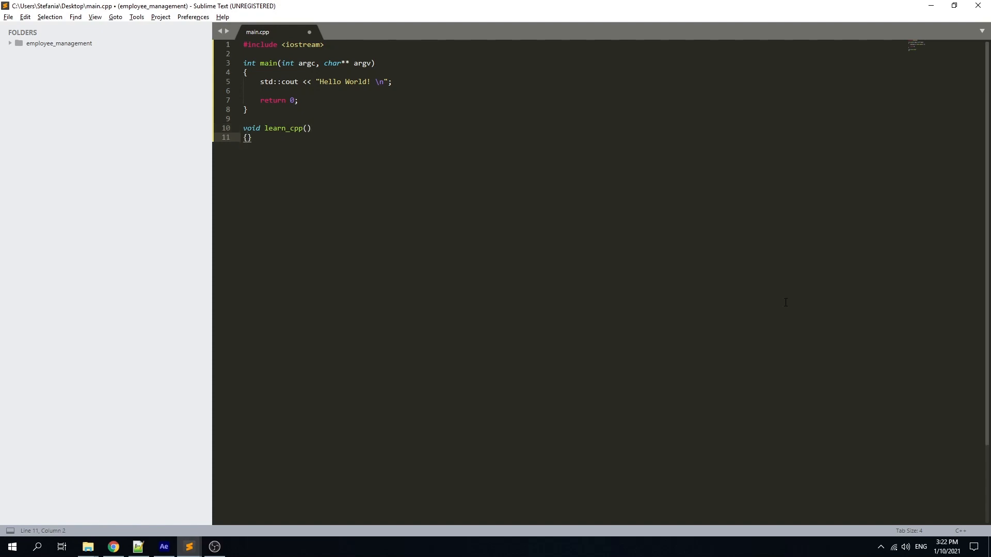
{"action": "key", "text": "enter"}
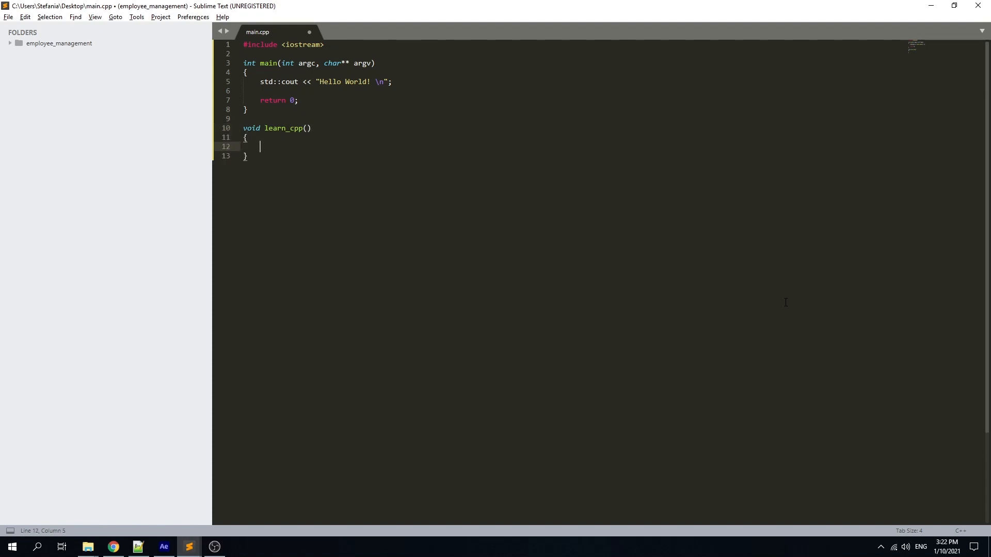
{"action": "type", "text": "if"}
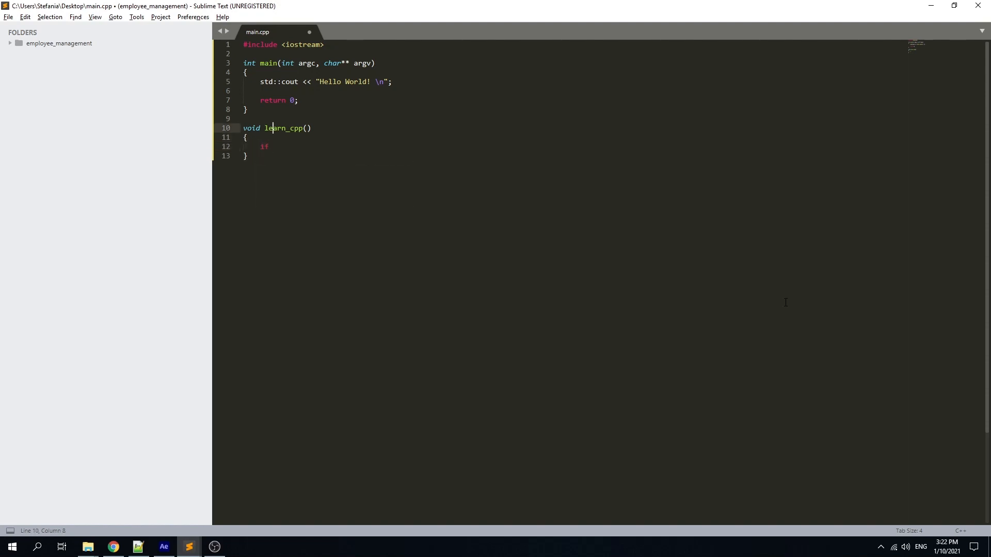
{"action": "double_click", "coordinate": [250, 128]}
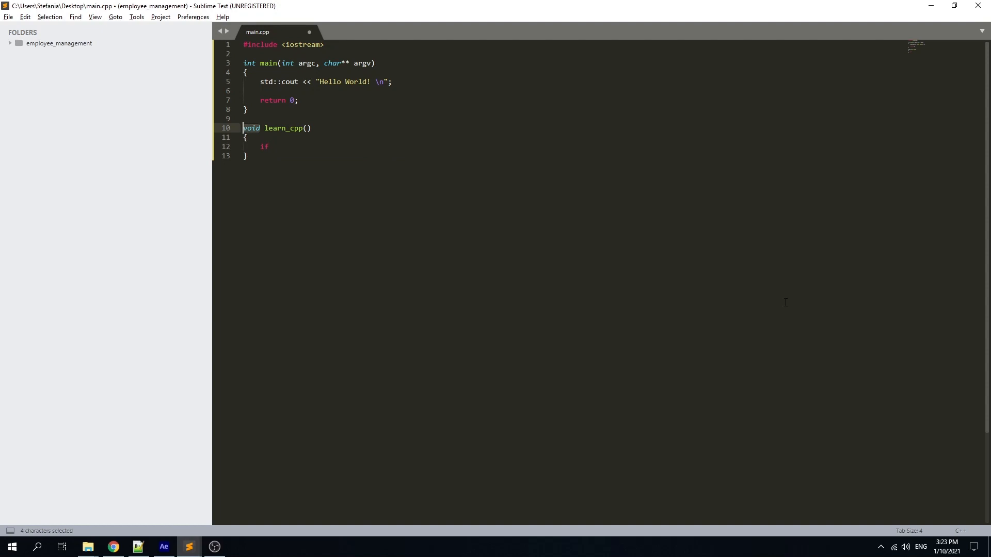
{"action": "type", "text": "bool"}
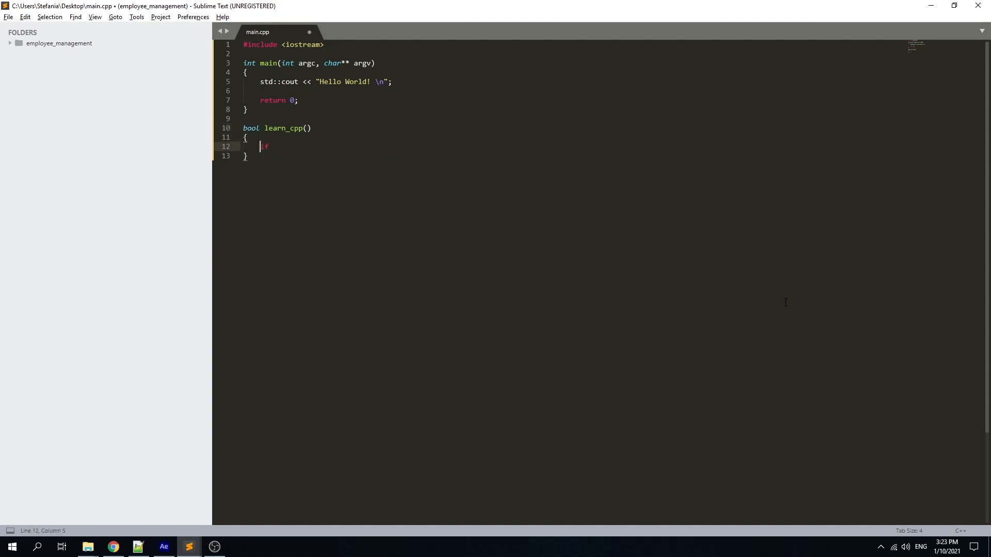
Step: Make learn_cpp return true if watch_tutorial() or read_book(), then begin a new bool declaration
{"action": "type", "text": "if ("}
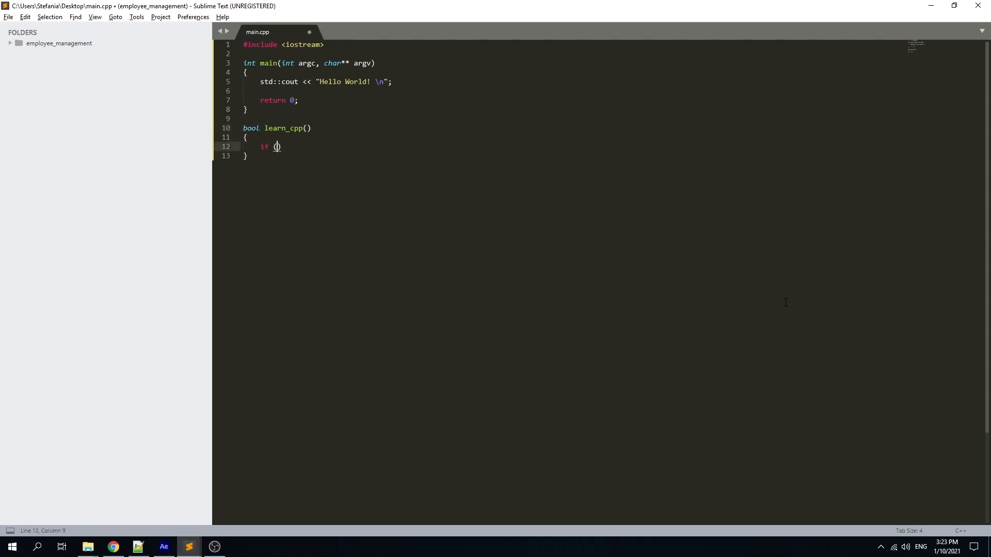
{"action": "type", "text": "watch"}
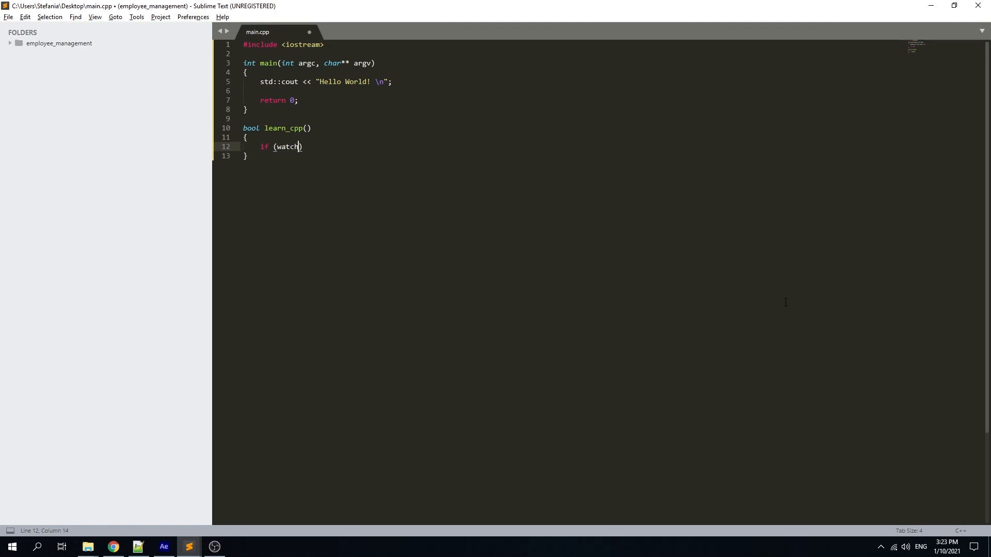
{"action": "type", "text": "_tutor"}
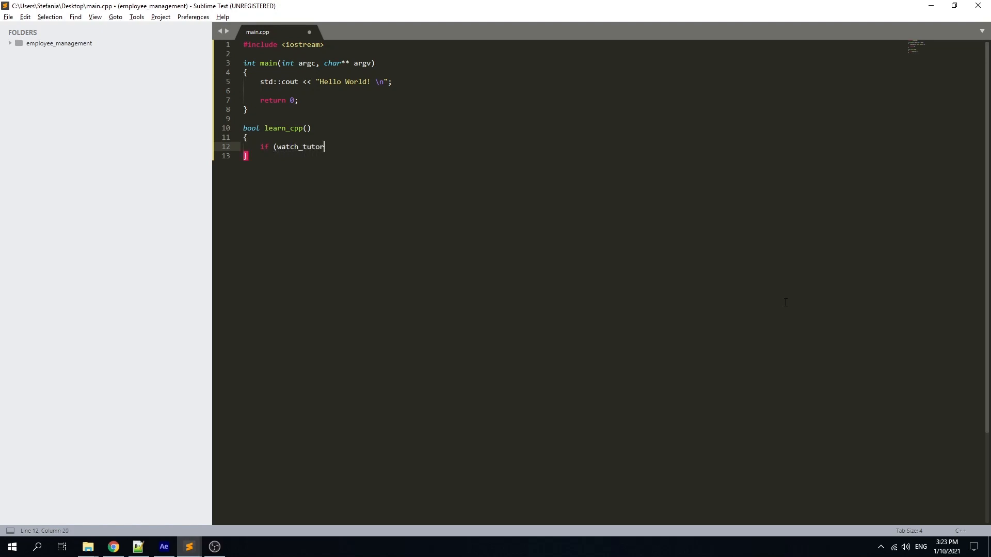
{"action": "type", "text": "ial()"}
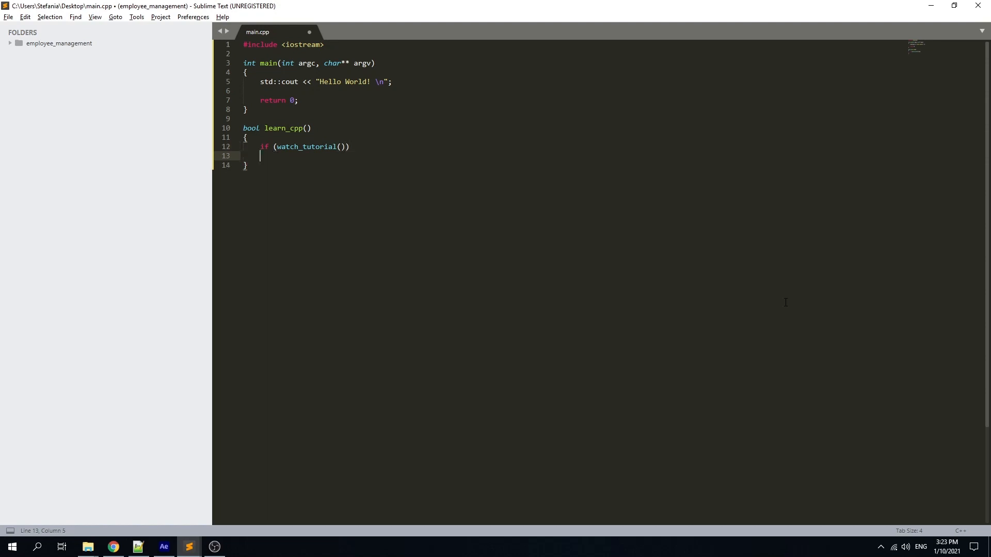
{"action": "type", "text": "retu"}
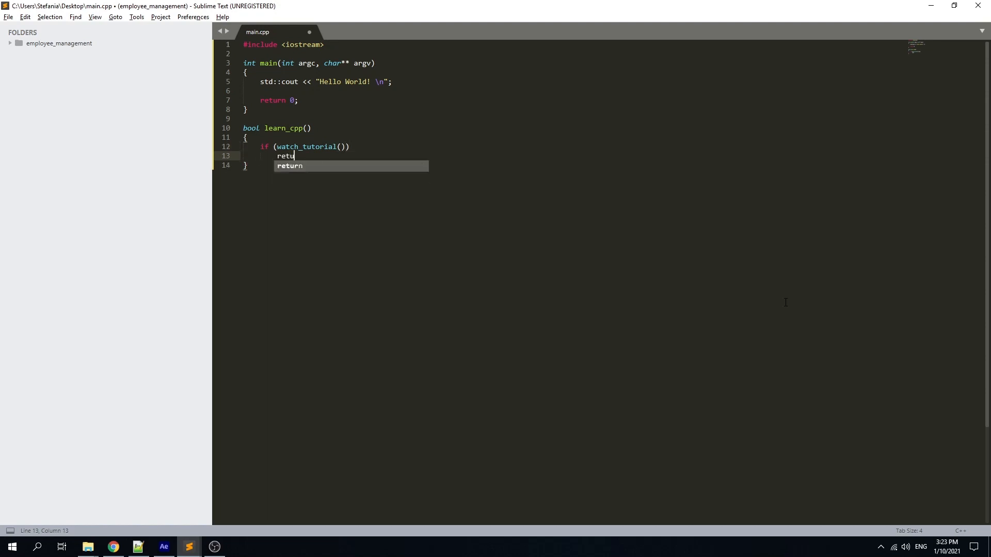
{"action": "type", "text": "rn true;"}
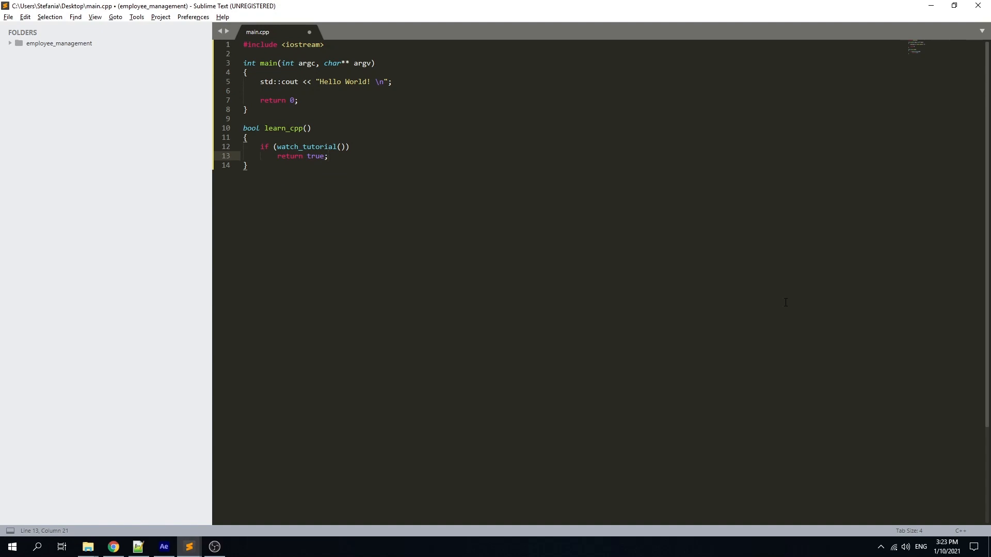
{"action": "left_click", "coordinate": [336, 147]}
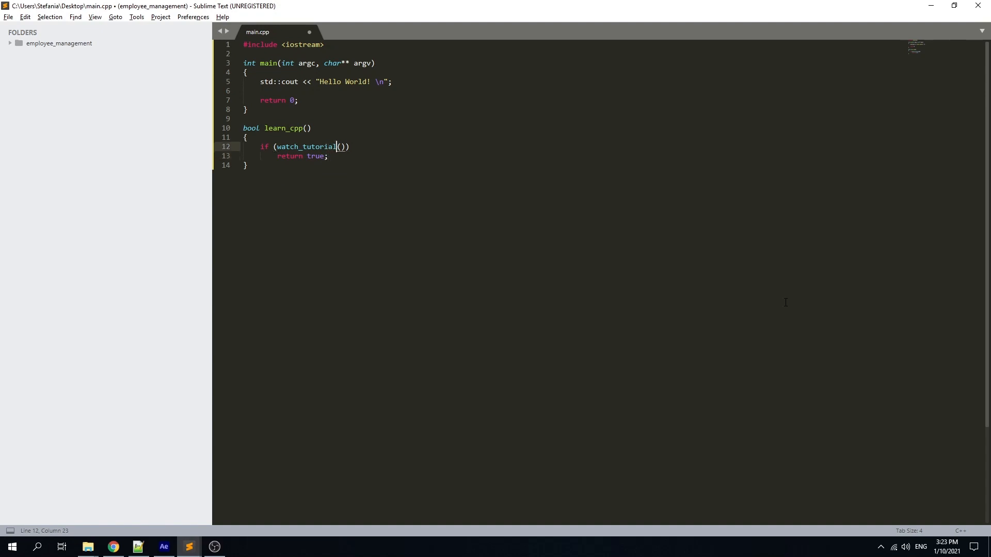
{"action": "type", "text": "or read_"}
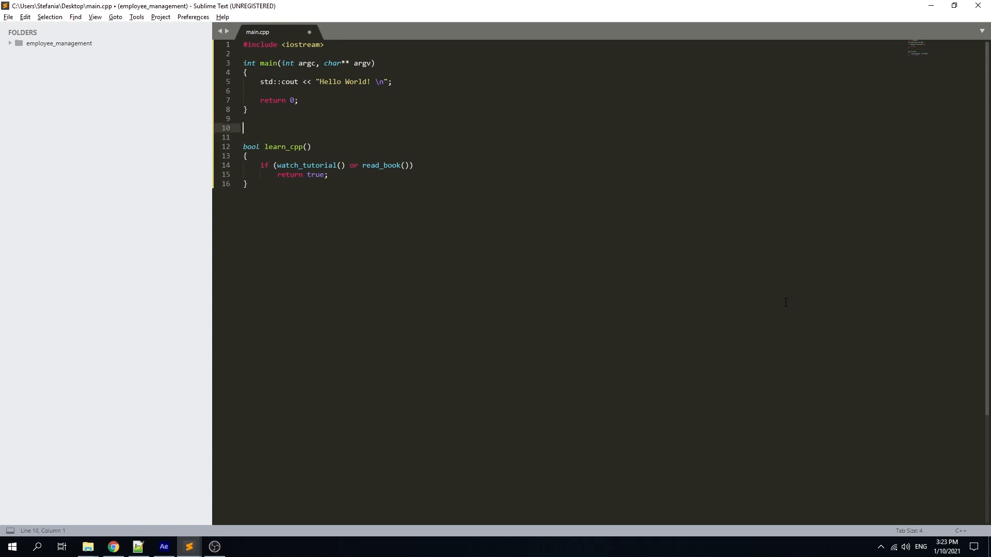
{"action": "type", "text": "bool watch_t"}
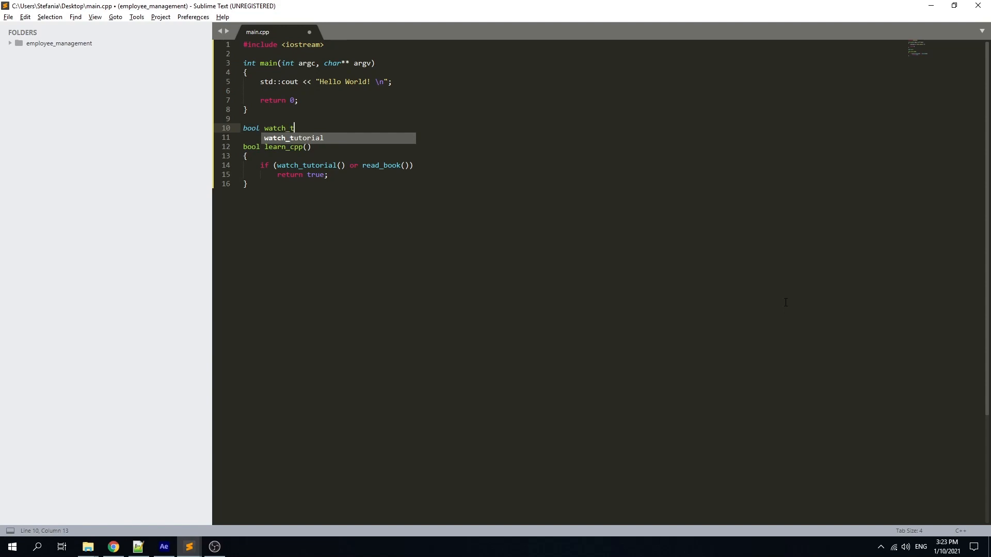
{"action": "left_click", "coordinate": [111, 551]}
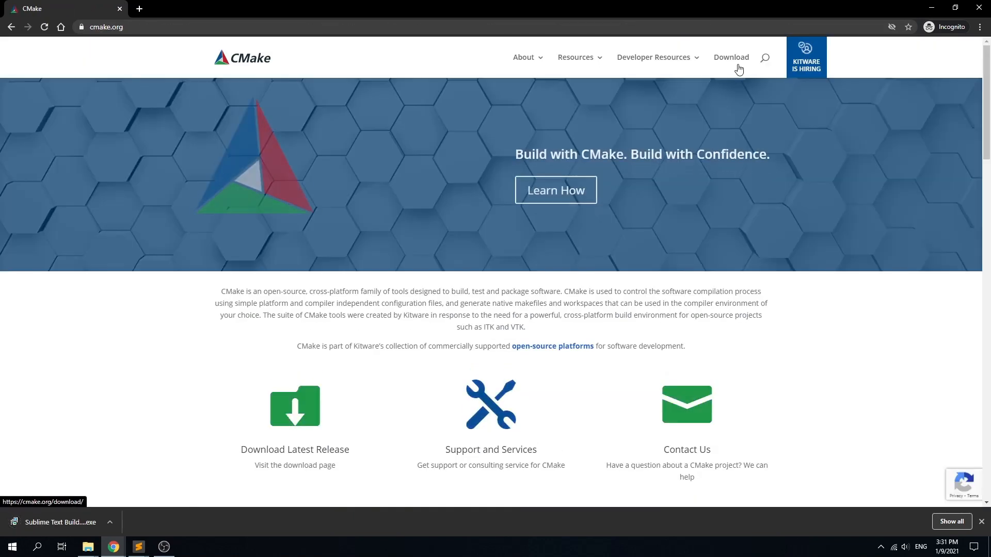
Step: Show the CMake download page with the 3.19.2 latest release file tables
{"action": "left_click", "coordinate": [731, 56]}
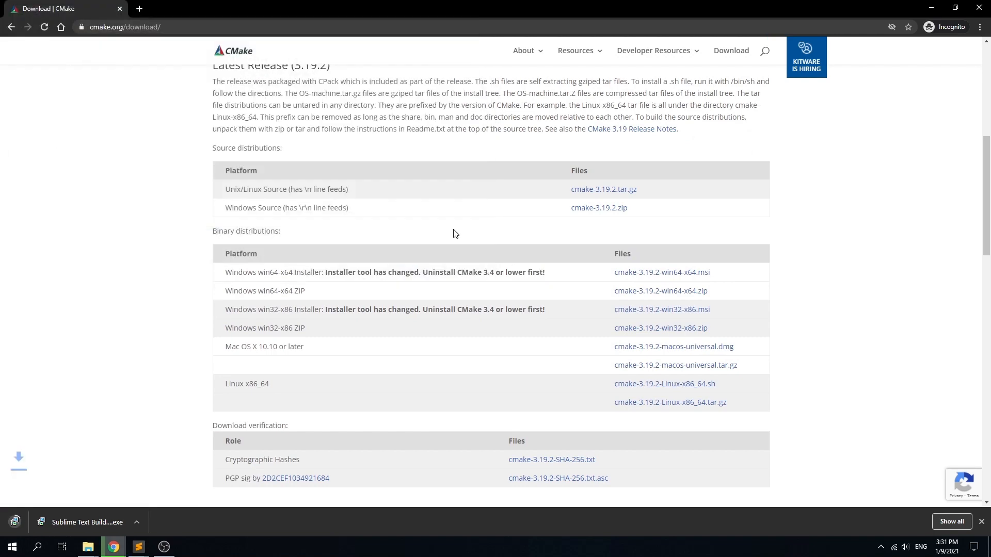
{"action": "left_click", "coordinate": [12, 547]}
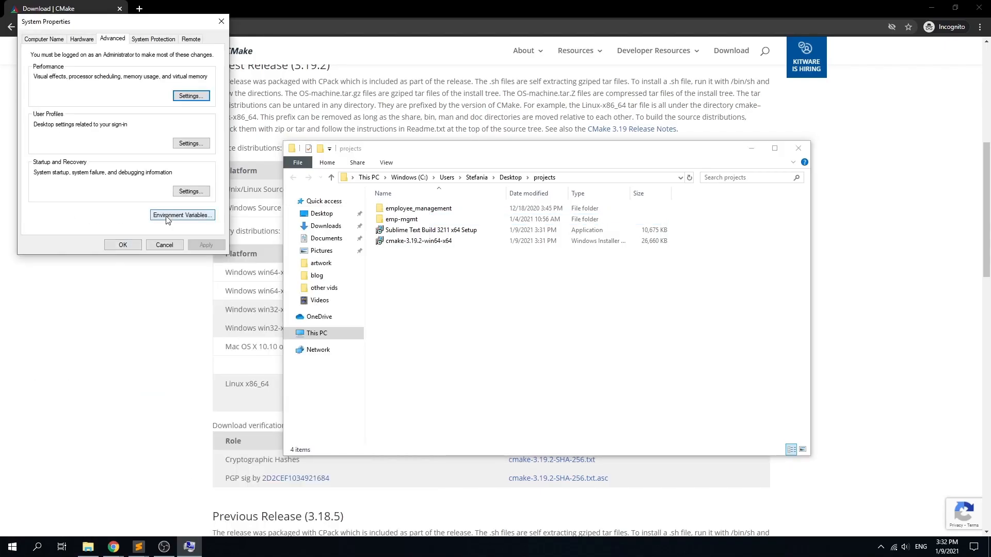
Step: Check in Environment Variables that Path lists C:\Program Files\CMake\bin beside the compiler folder
{"action": "left_click", "coordinate": [181, 215]}
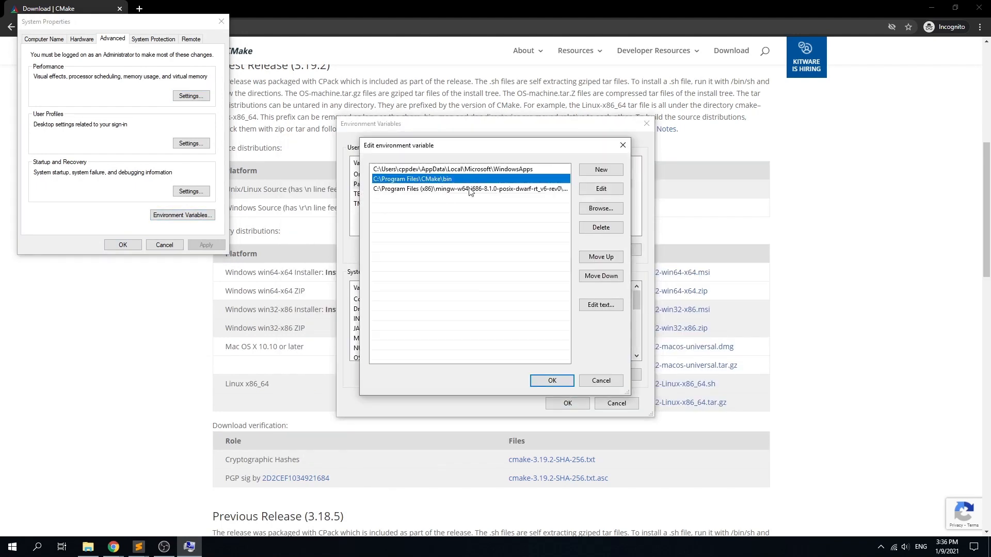
{"action": "left_click", "coordinate": [469, 187]}
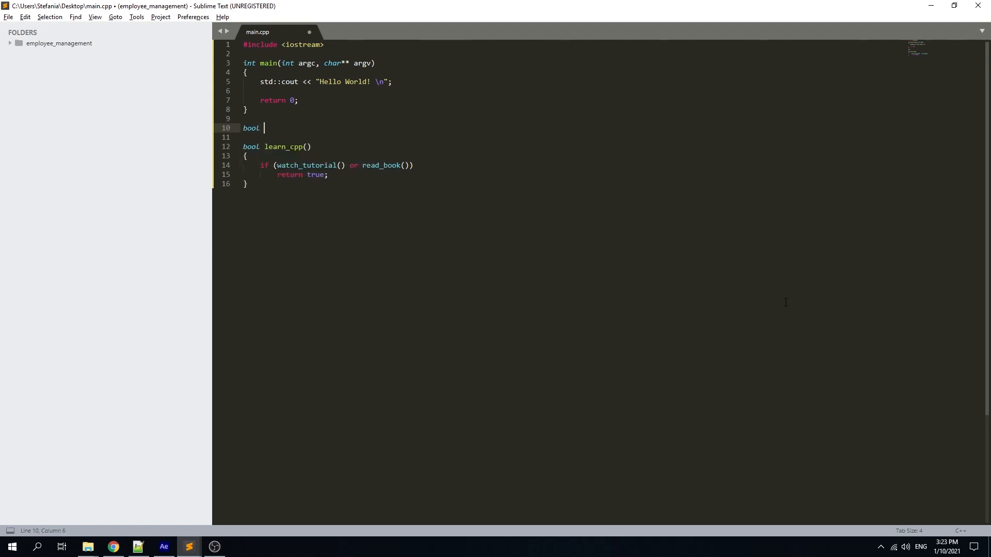
Step: Define empty bool watch_tutorial() and read_book() bodies above learn_cpp
{"action": "type", "text": "watch_tut"}
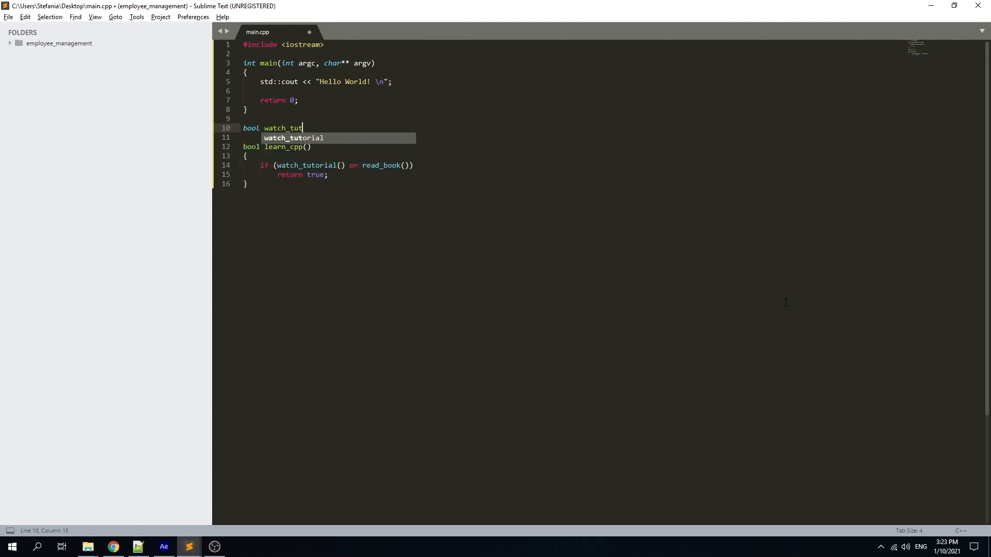
{"action": "key", "text": "Enter"}
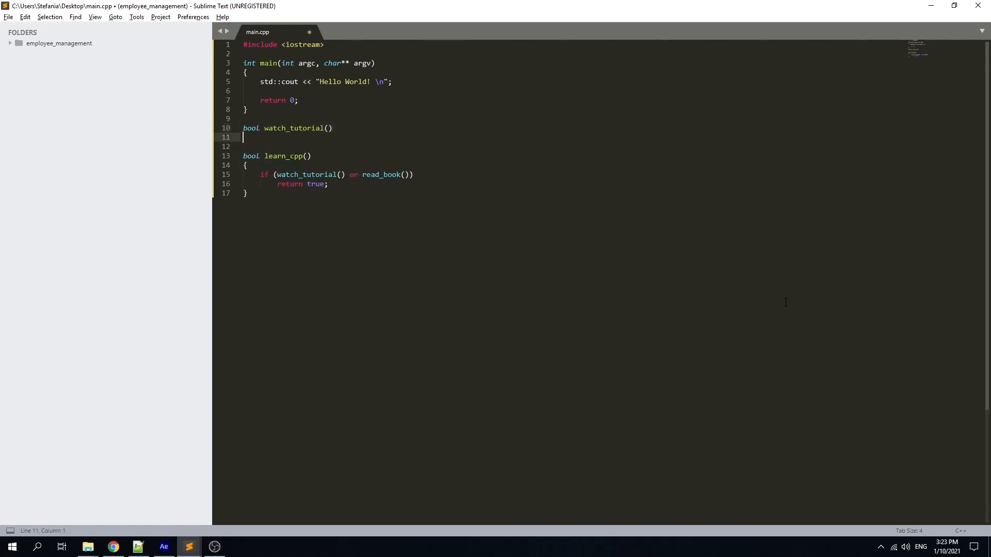
{"action": "type", "text": "{"}
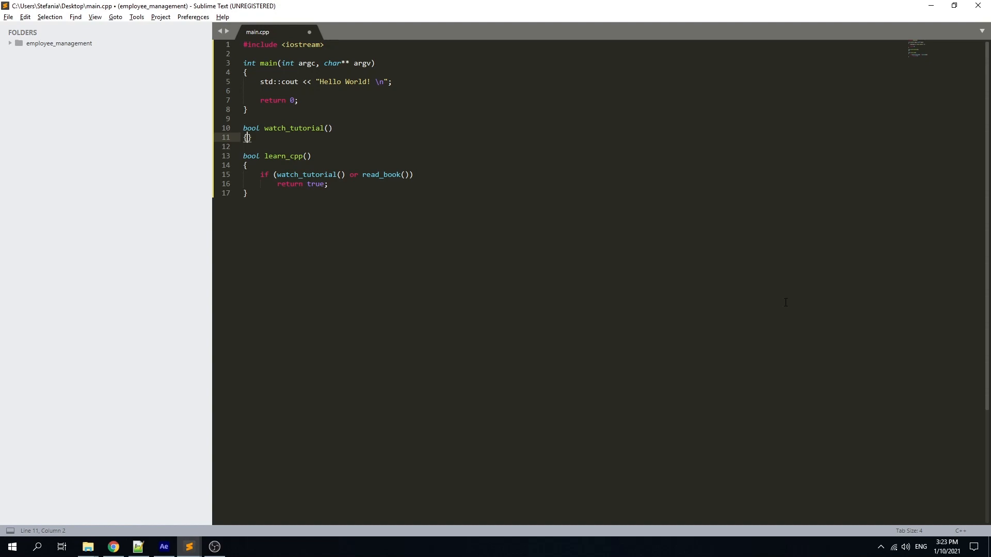
{"action": "key", "text": "enter"}
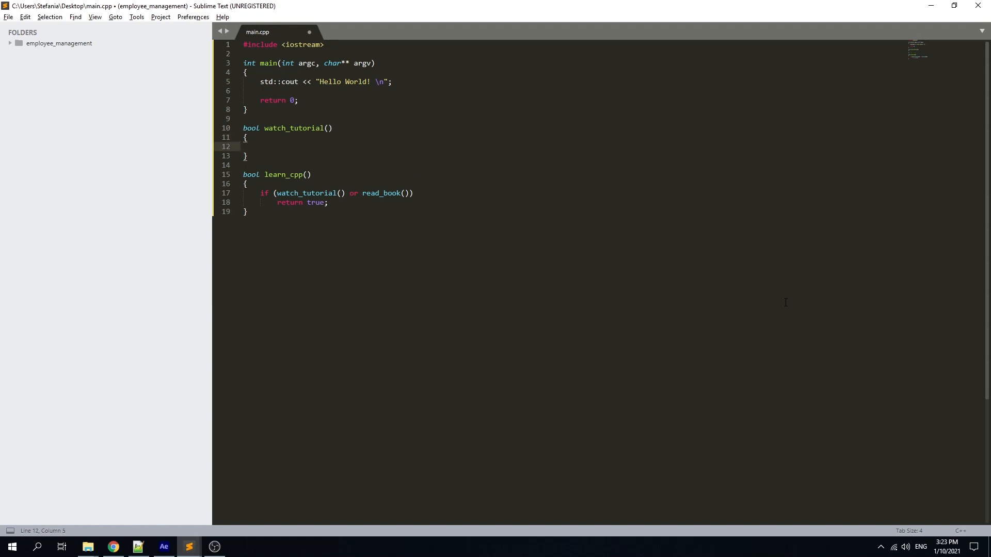
{"action": "key", "text": "Enter"}
{"action": "type", "text": "bool read_book("}
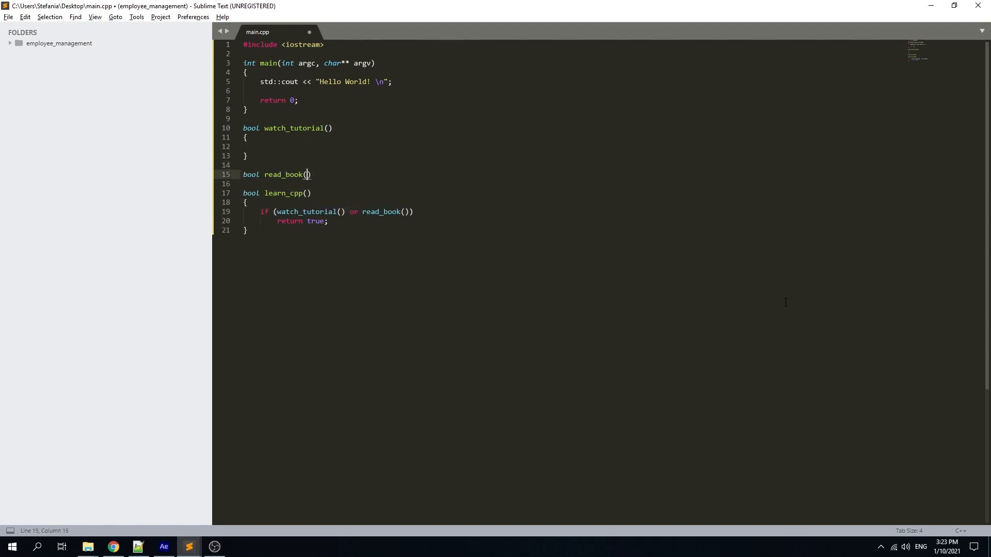
{"action": "type", "text": "{"}
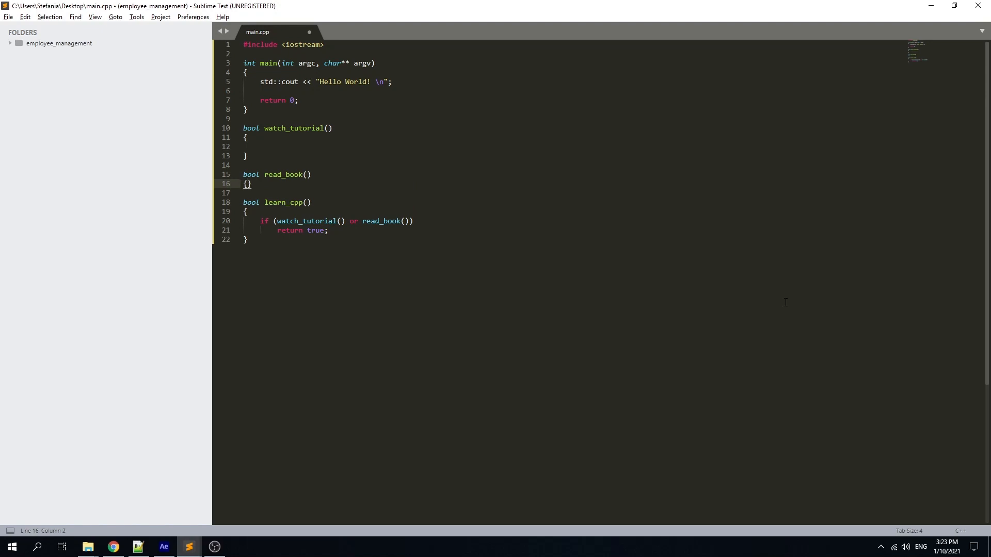
{"action": "key", "text": "Enter"}
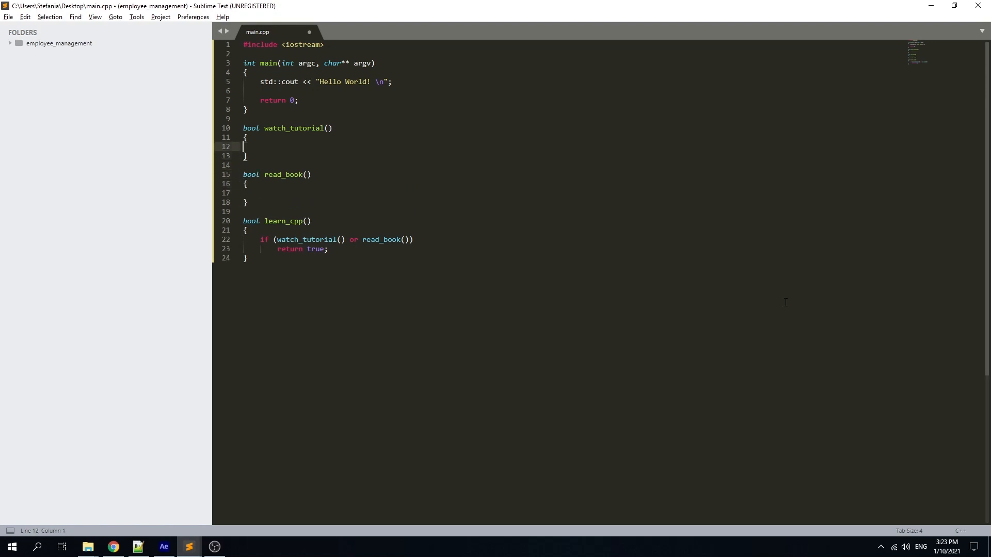
Step: Begin watch_tutorial's return statement with a watched value
{"action": "key", "text": "Tab"}
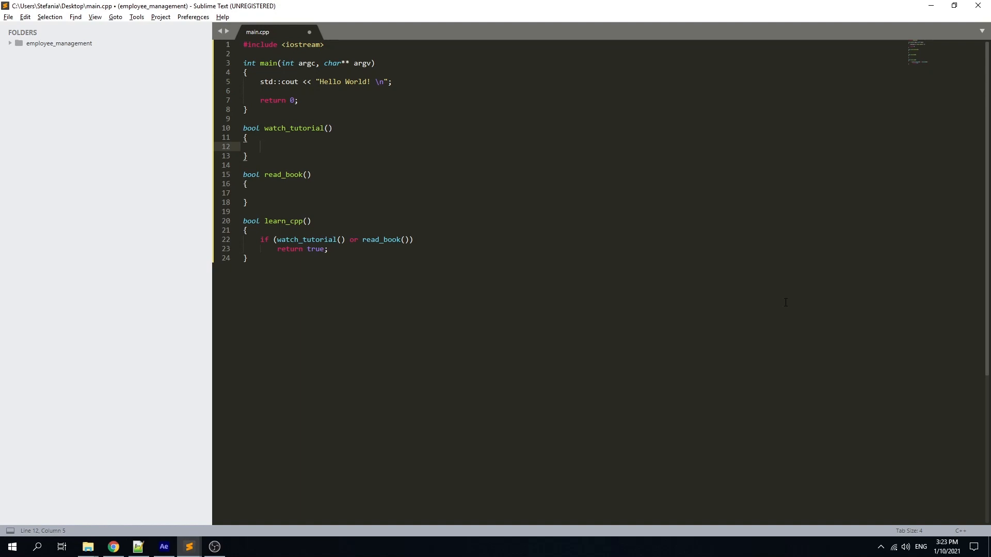
{"action": "type", "text": "return"}
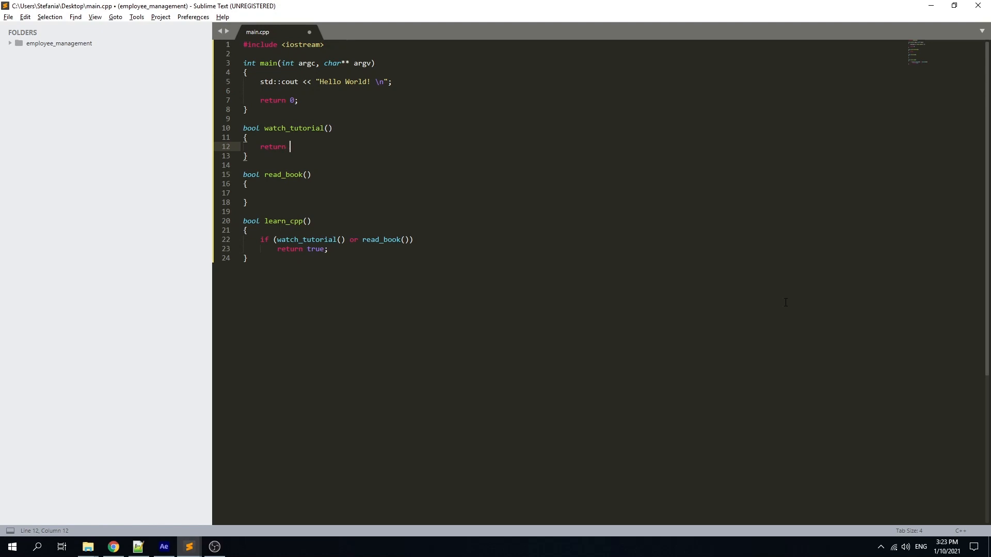
{"action": "type", "text": "watc"}
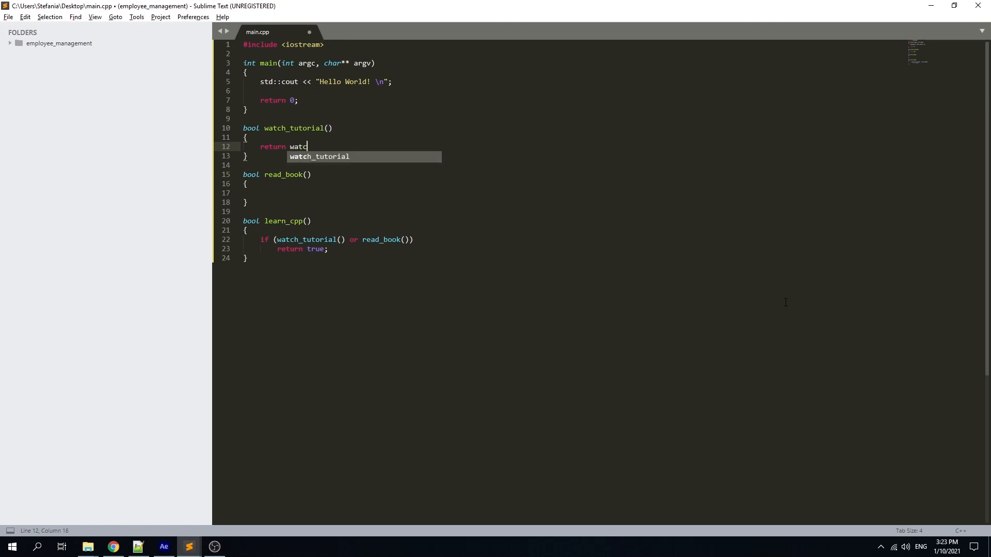
{"action": "type", "text": "hed"}
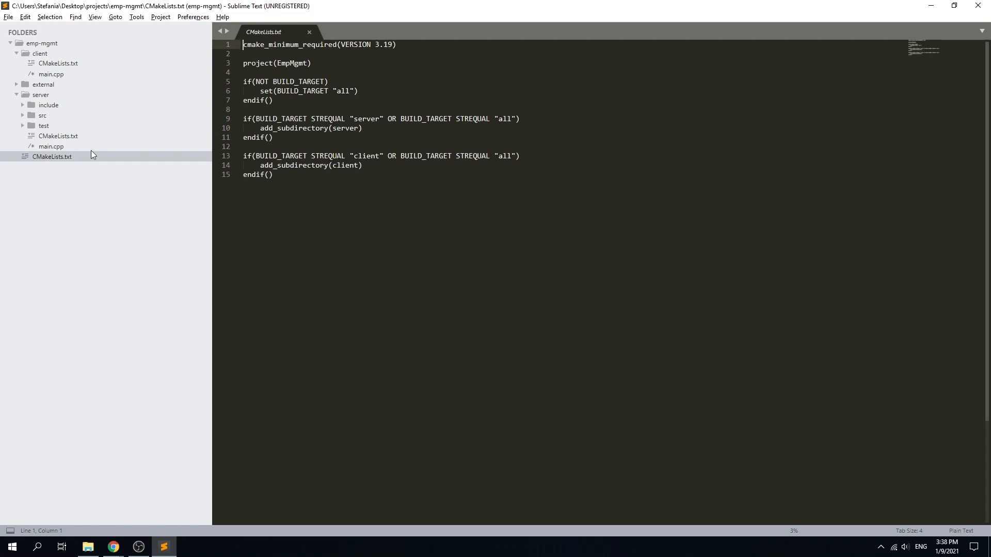
{"action": "mouse_move", "coordinate": [324, 106]}
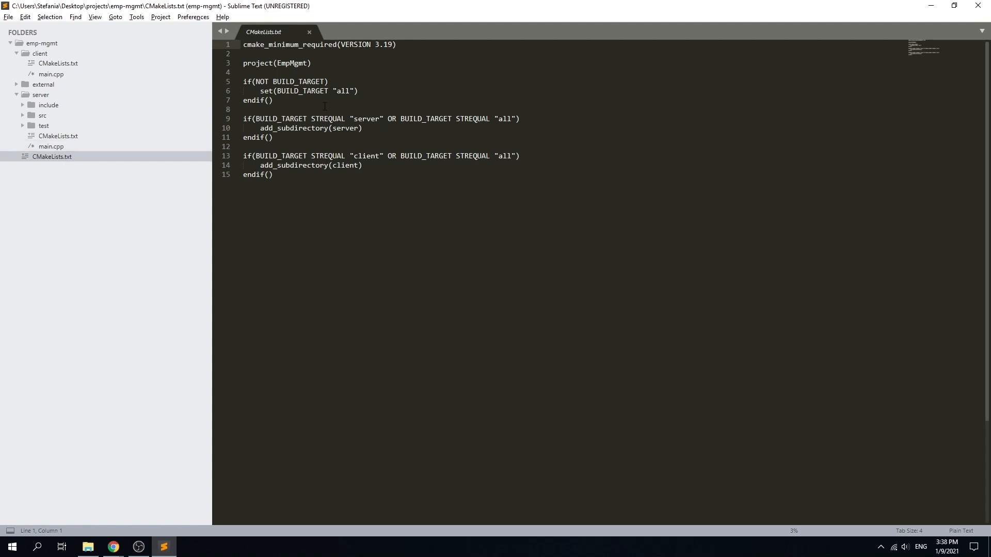
Step: Show the emp-mgmt root CMakeLists.txt with its BUILD_TARGET subdirectory blocks
{"action": "left_click", "coordinate": [272, 100]}
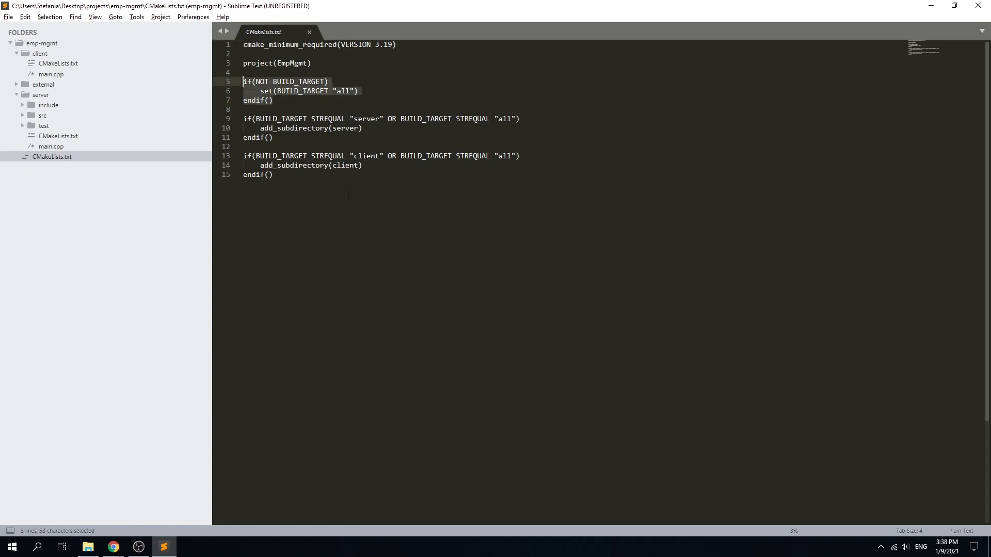
{"action": "mouse_move", "coordinate": [319, 136]}
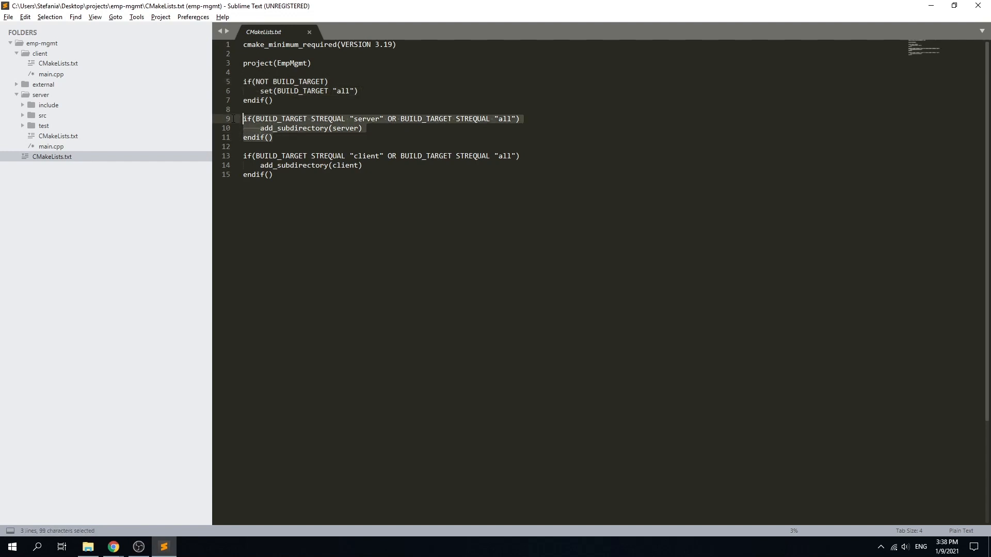
{"action": "mouse_move", "coordinate": [275, 137]}
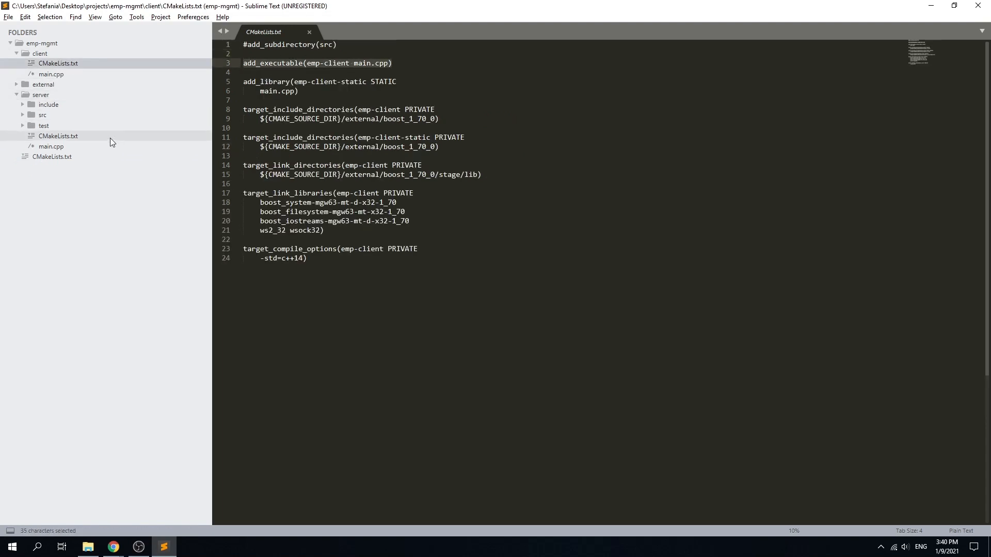
Step: View the server CMakeLists.txt building the emp-server executable and static library
{"action": "left_click", "coordinate": [58, 136]}
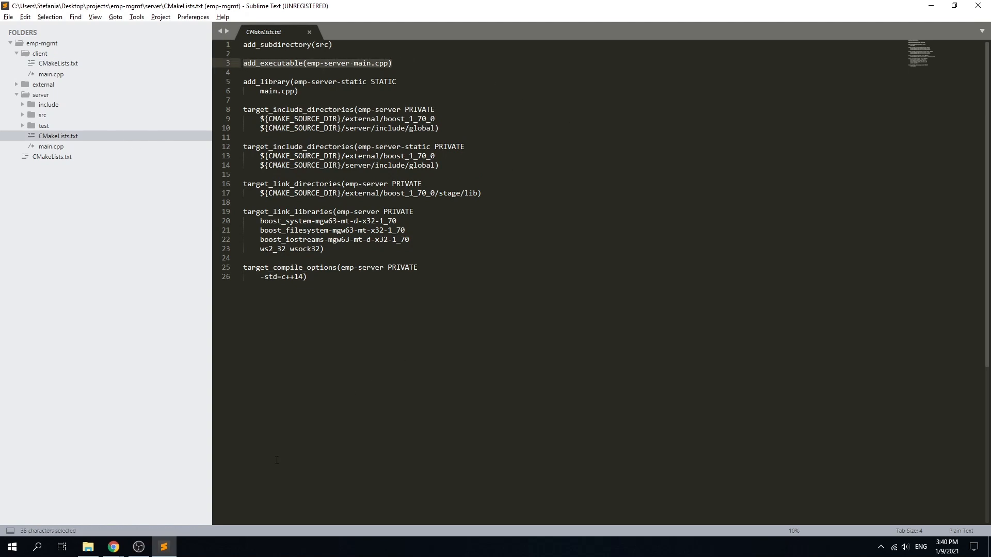
{"action": "left_click", "coordinate": [53, 156]}
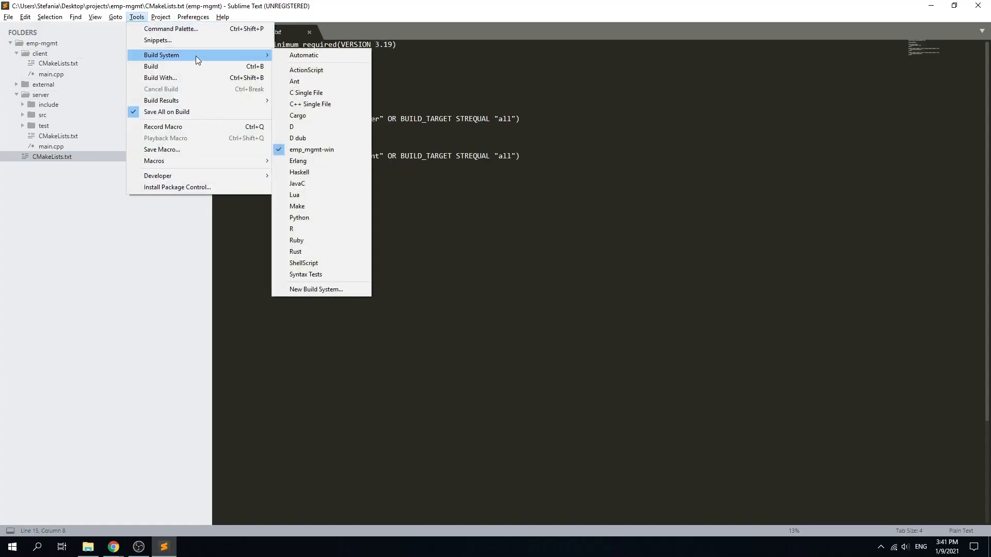
{"action": "mouse_move", "coordinate": [338, 274]}
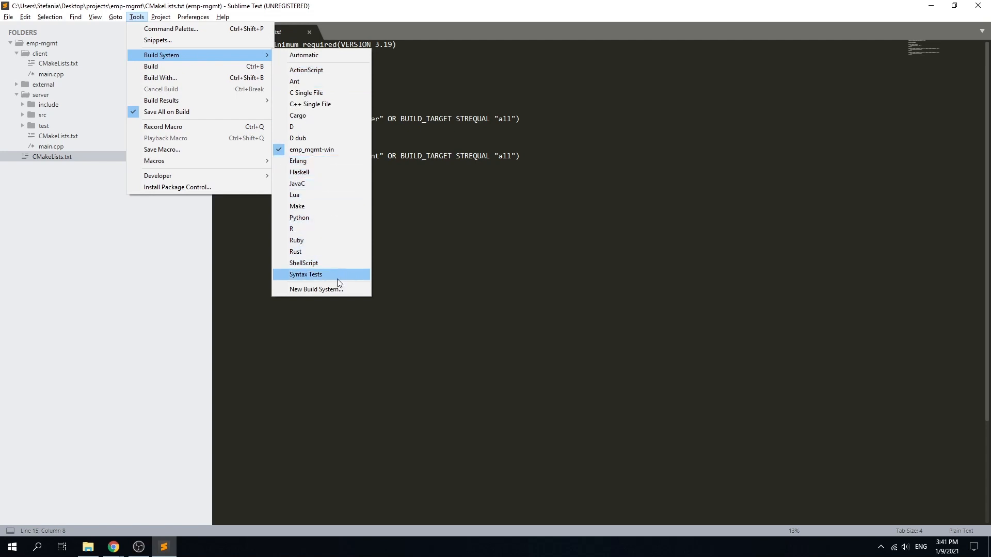
Step: Create an untitled.sublime-build from New Build System and select its make template
{"action": "left_click", "coordinate": [316, 289]}
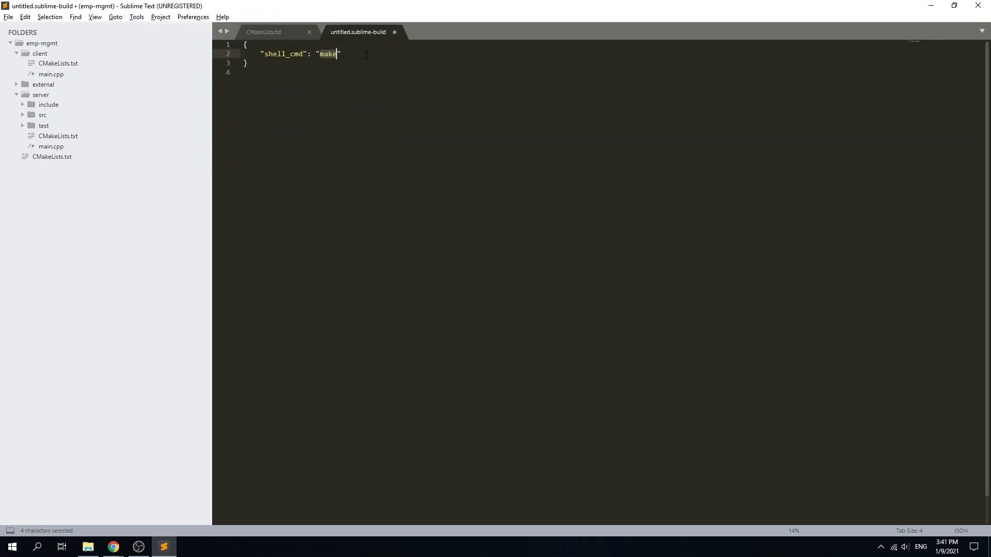
{"action": "key", "text": "ctrl+a"}
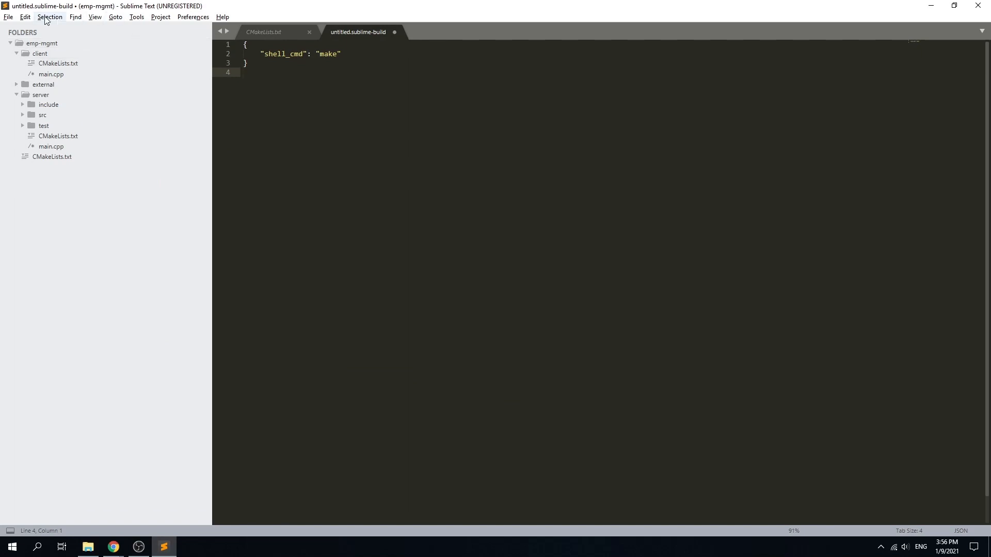
Step: Create a new file in the emp-mgmt folder and save it as build.bat
{"action": "right_click", "coordinate": [41, 43]}
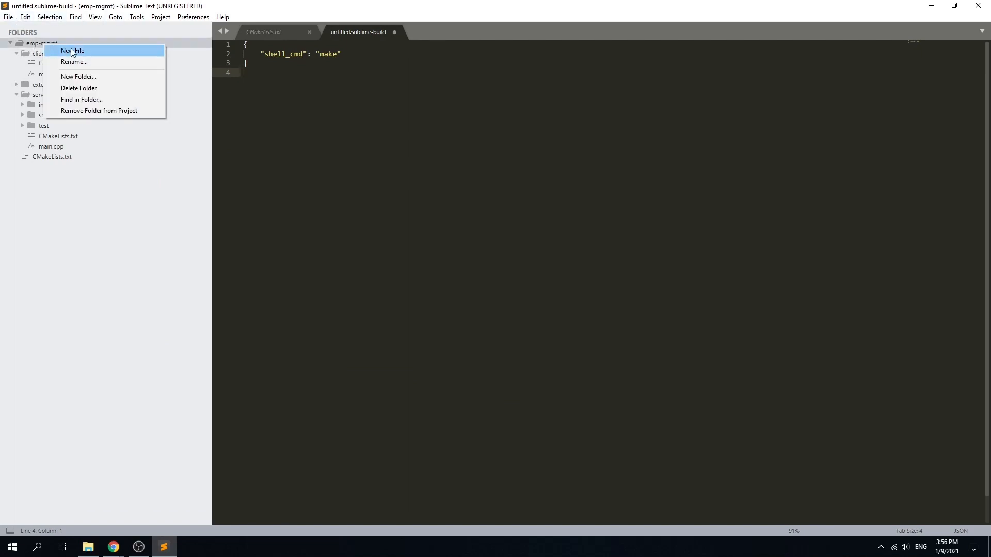
{"action": "left_click", "coordinate": [72, 50]}
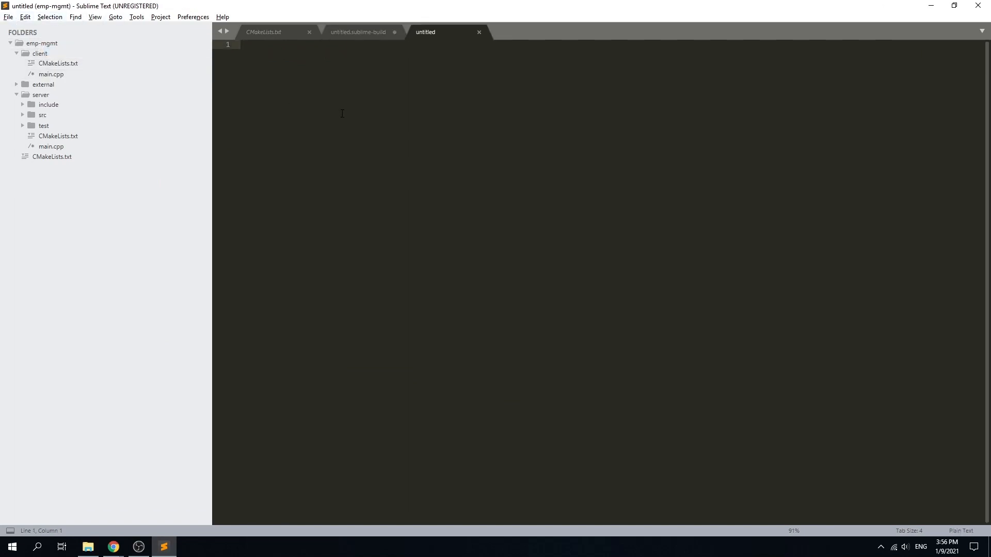
{"action": "type", "text": "build"}
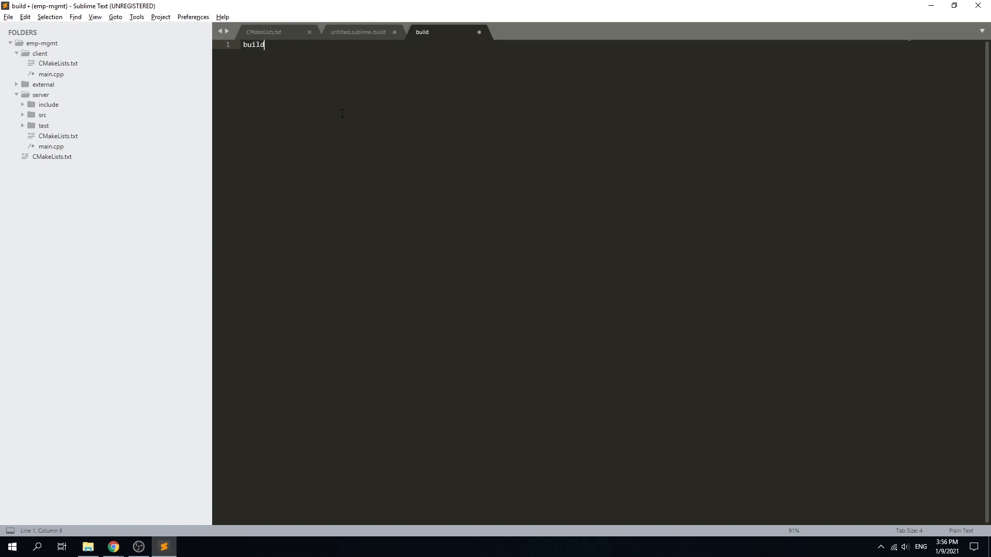
{"action": "key", "text": "ctrl+shift+s"}
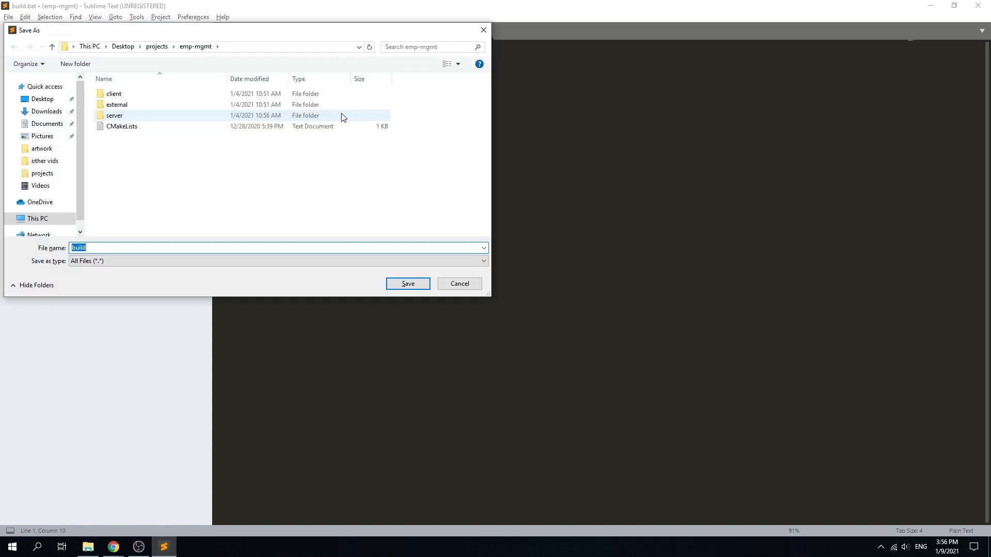
{"action": "left_click", "coordinate": [407, 283]}
{"action": "type", "text": "set /p build_target=Specif"}
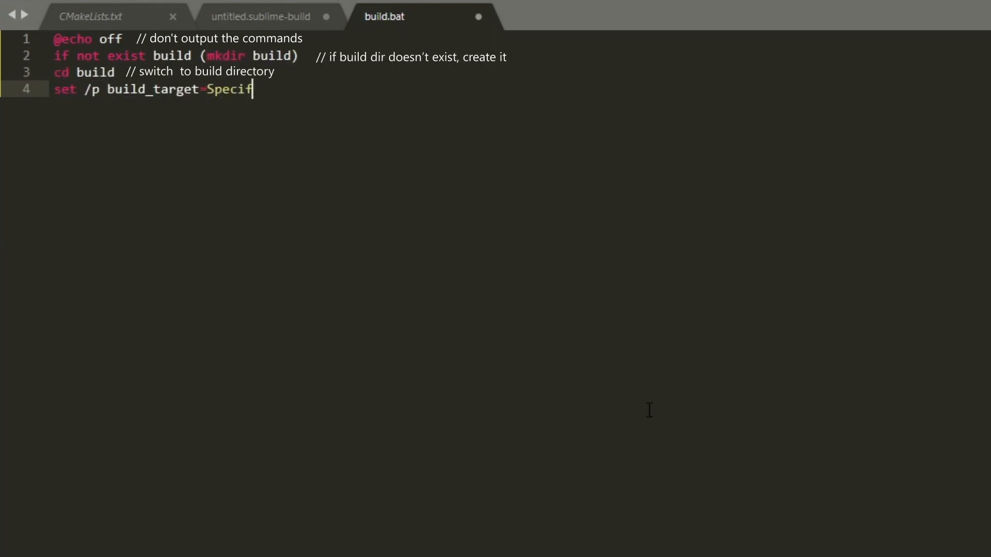
Step: Prompt for build_target and configure with cmake -DCMAKE_BUILD_TYPE=Debug -DBUILD_TARGET=%build_target%
{"action": "type", "text": "y the build target(client/server/all/none): // ask the user for the target and store in a variable"}
{"action": "type", "text": "cmake -DCMAKE_BUILD"}
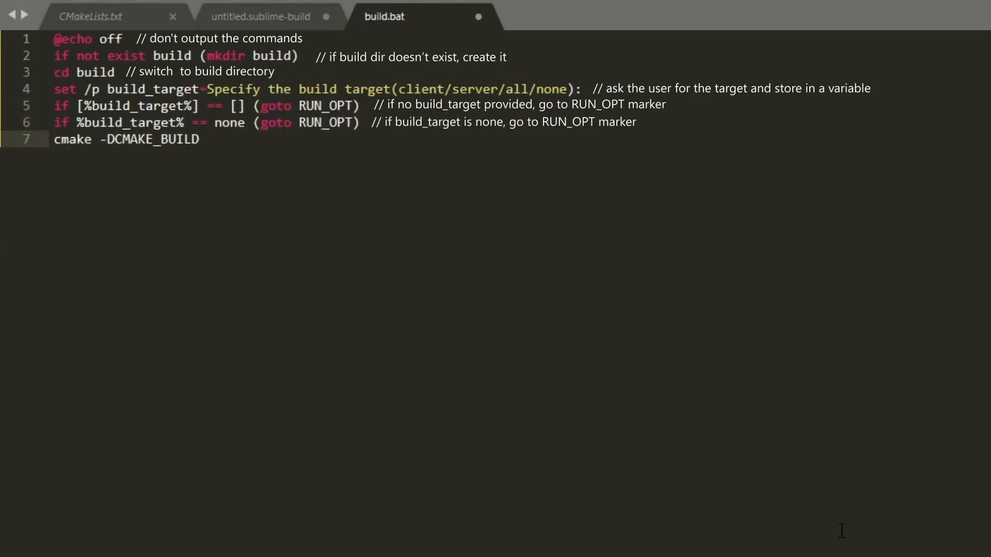
{"action": "type", "text": "_TYPE=Debug -DBUILD_TARGET=%build_target% -G \"MinGW Makefiles\" ..   // configure with cmake"}
{"action": "type", "text": "set /p should_run=Run project(yes/no):  // ask if project should be run and store in variable"}
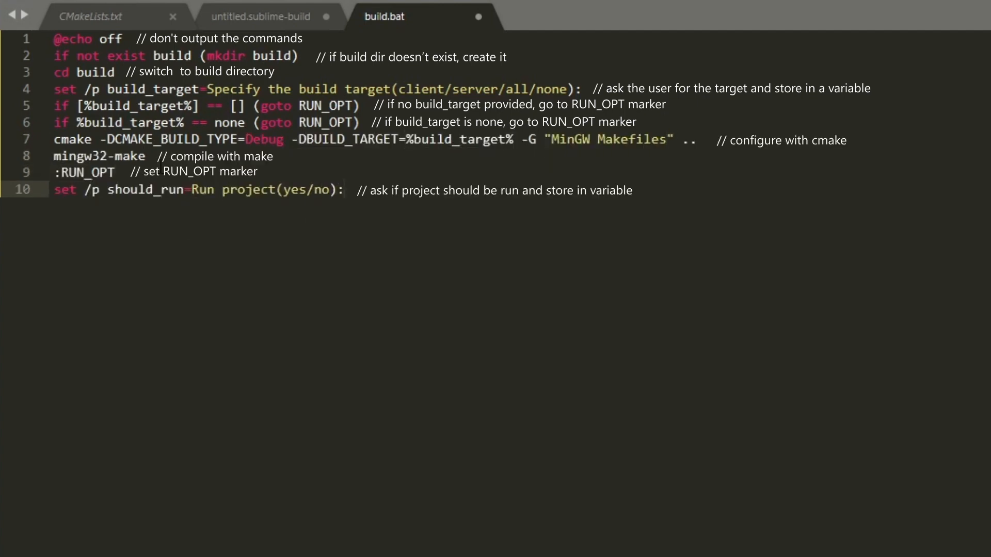
Step: If should_run is empty go to END, otherwise start ..\run.bat and exit
{"action": "type", "text": "if [%should_run%] == [] (goto"}
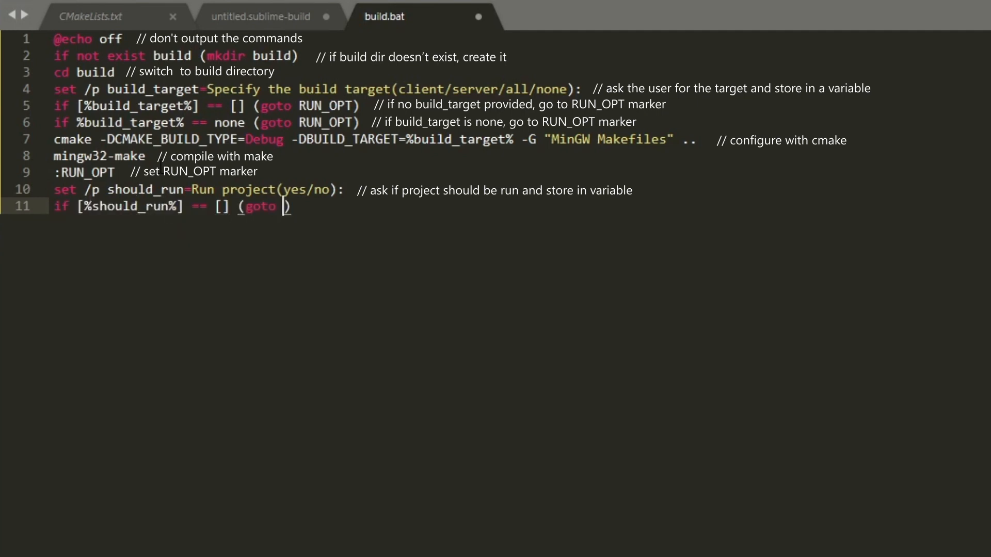
{"action": "type", "text": "END) // if empty answer, go to END marker"}
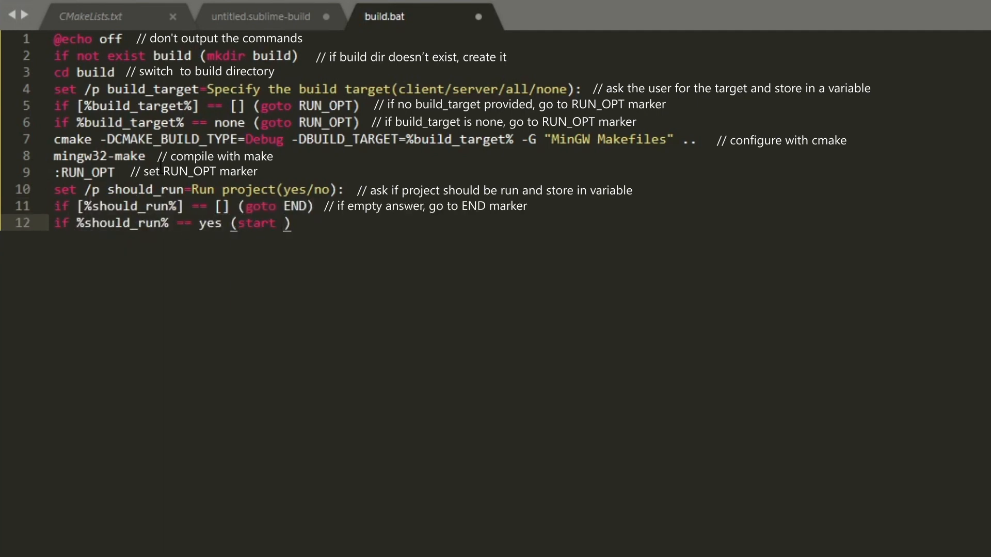
{"action": "type", "text": "..\\\\run.bat & exit) // if answer is yes, start the run script and exit this one"}
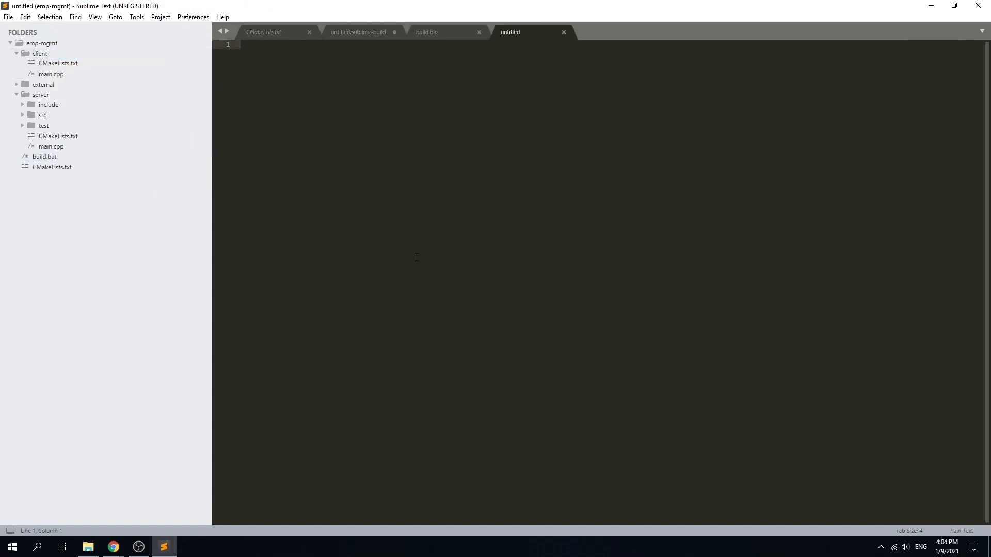
Step: Save the new file as run.bat
{"action": "type", "text": "run.bat"}
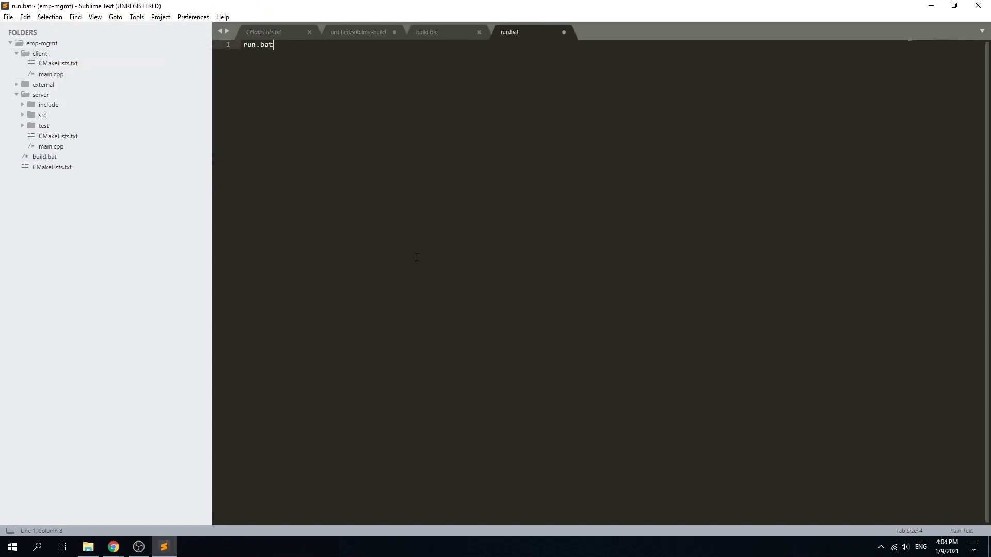
{"action": "key", "text": "ctrl+s"}
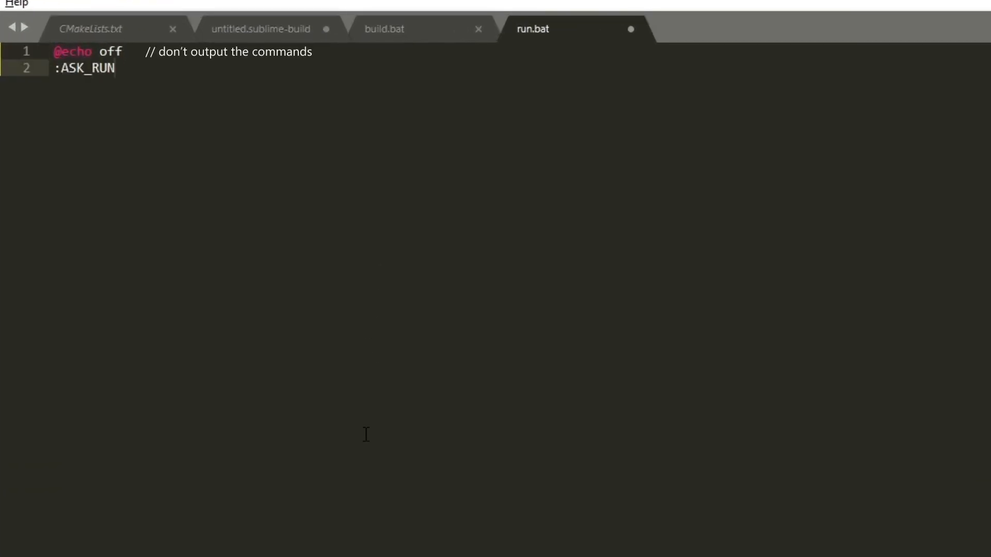
Step: Script the ASK_RUN loop prompting for a client/server/none target and starting it
{"action": "type", "text": "// set ASK_RUN marker"}
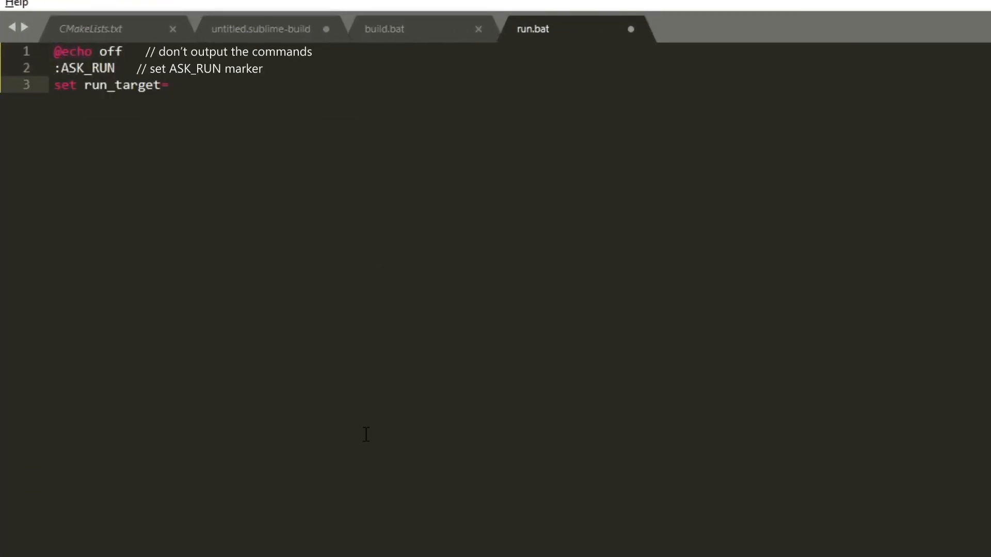
{"action": "type", "text": "// set (and create) run_target variable to empty"}
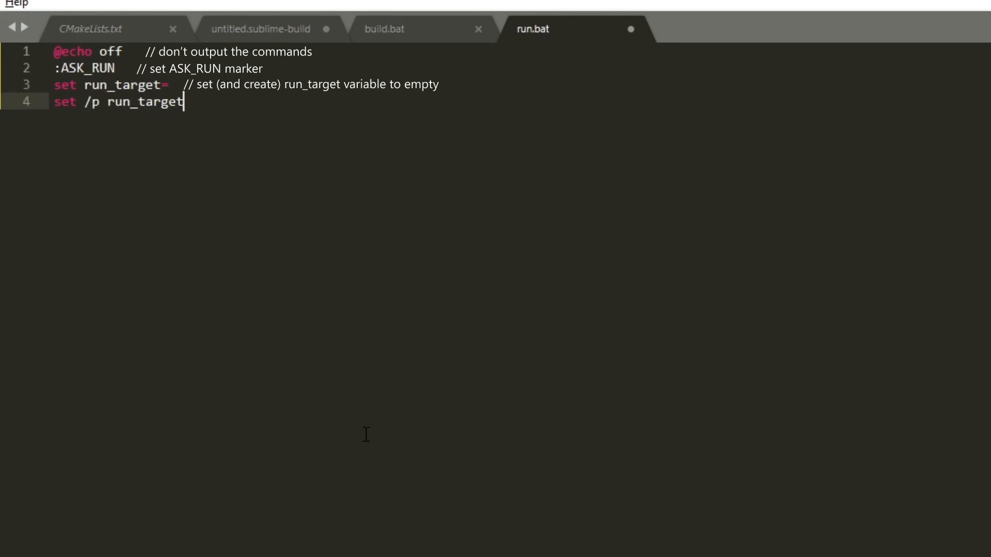
{"action": "type", "text": "=Specify run target(client/server/none):"}
{"action": "type", "text": "if not"}
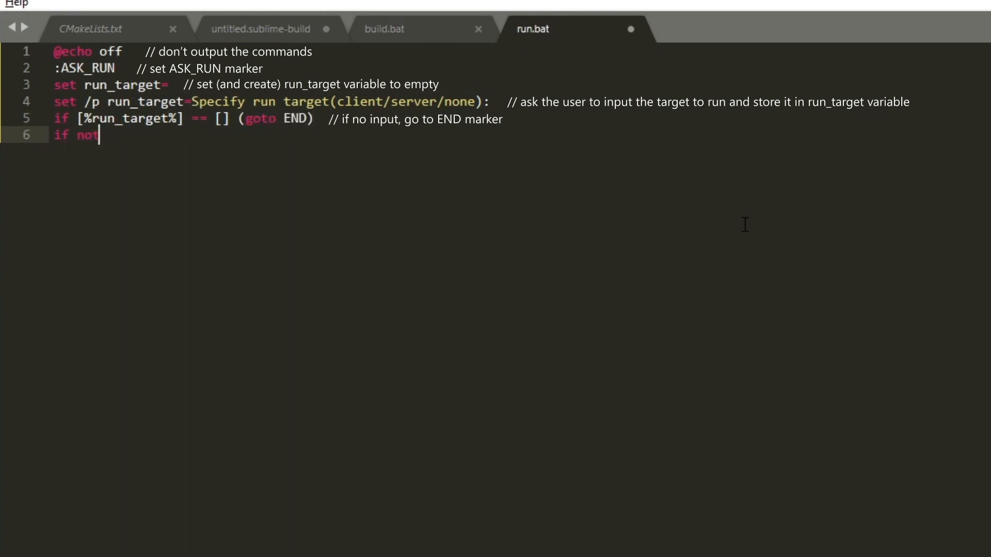
{"action": "type", "text": "%run_target% == none (start)"}
{"action": "type", "text": "exit"}
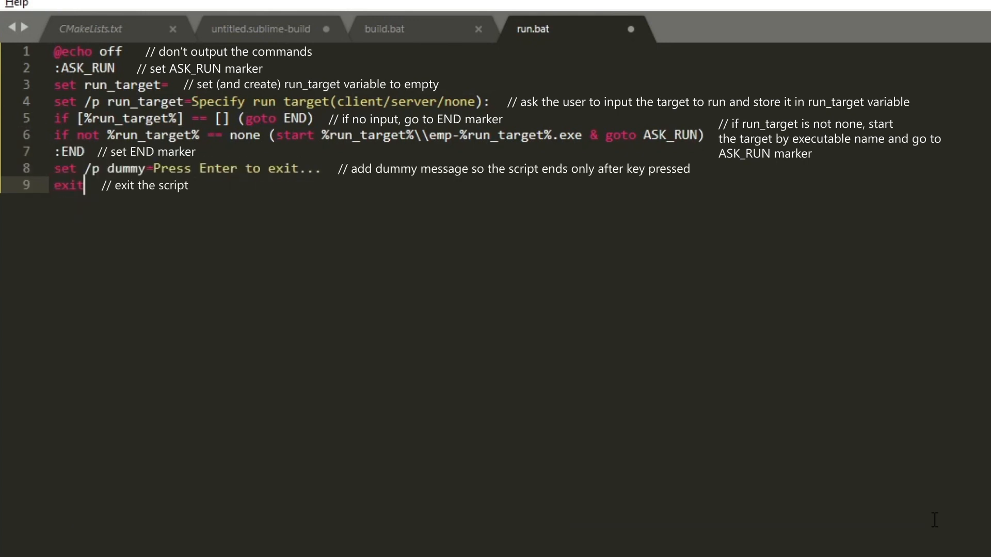
{"action": "left_click", "coordinate": [358, 32]}
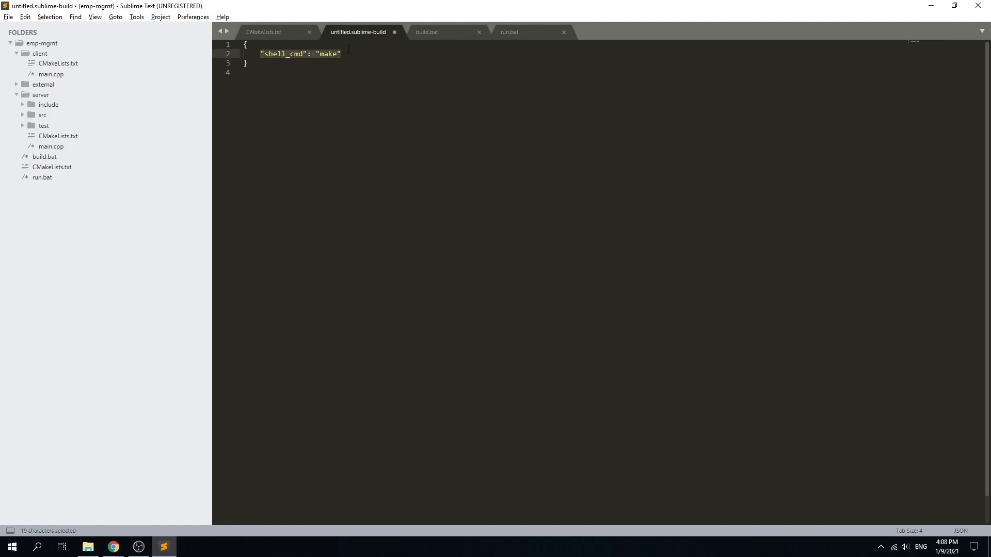
Step: Replace the default make command with "working_dir": "$folder"
{"action": "key", "text": "Delete"}
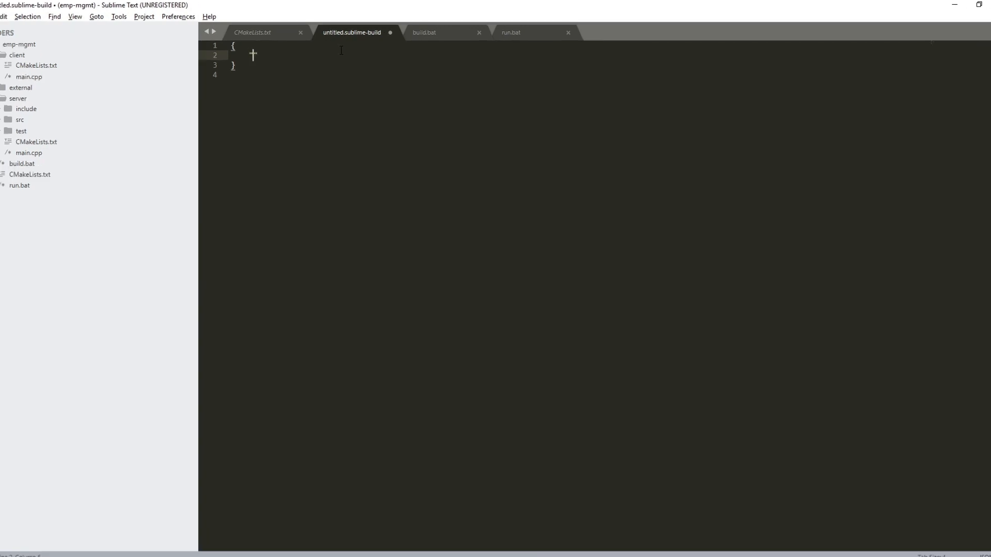
{"action": "type", "text": "\"working_d\""}
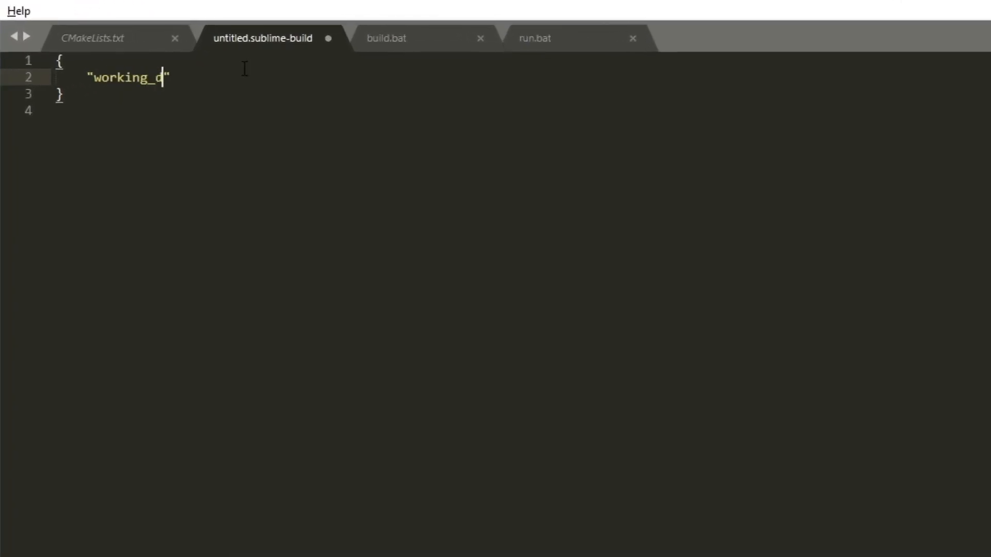
{"action": "type", "text": "ir"}
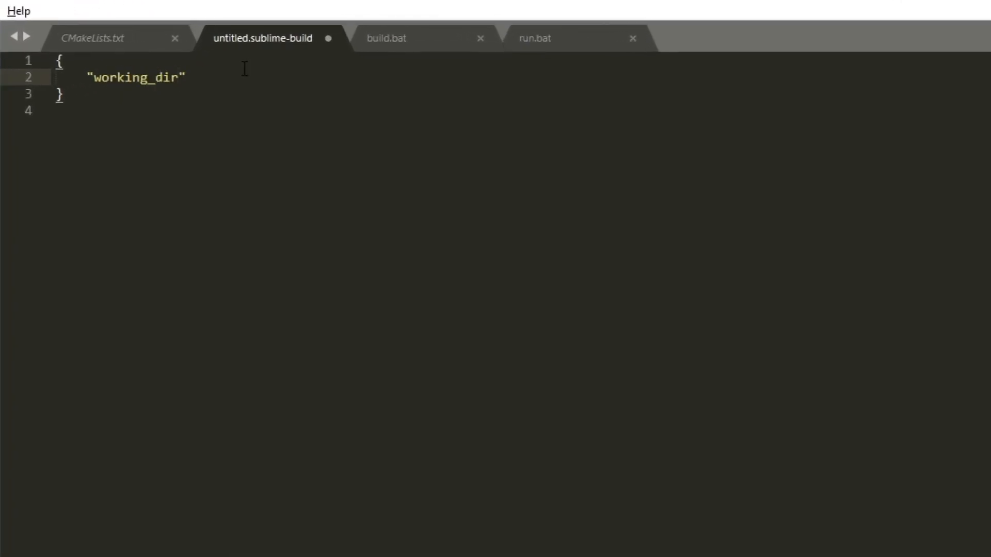
{"action": "type", "text": ":"}
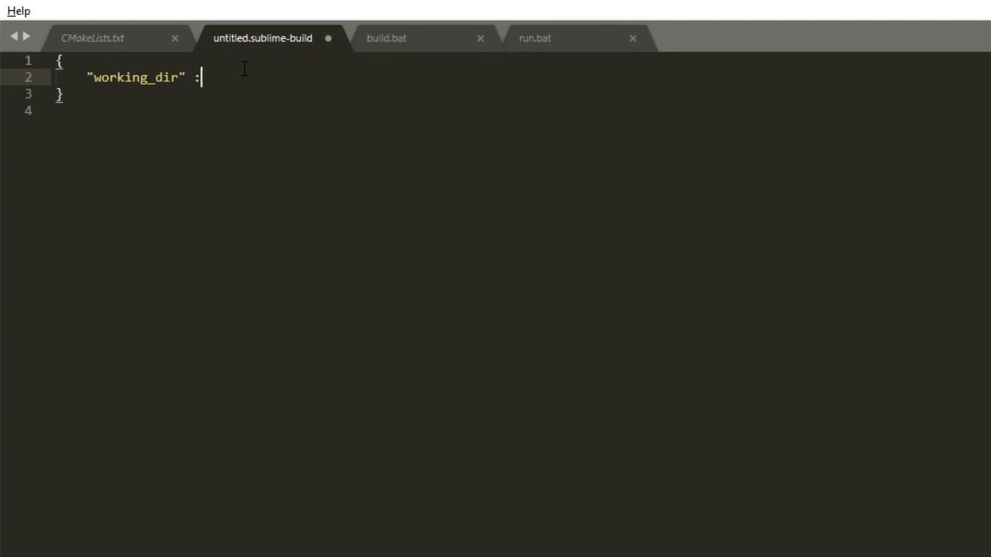
{"action": "type", "text": "\"$fold\""}
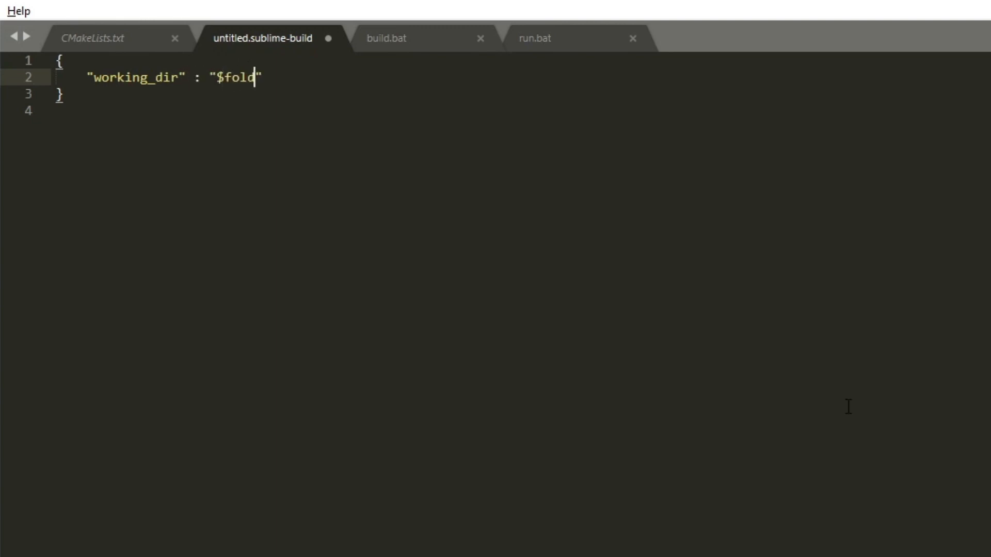
{"action": "type", "text": "er"}
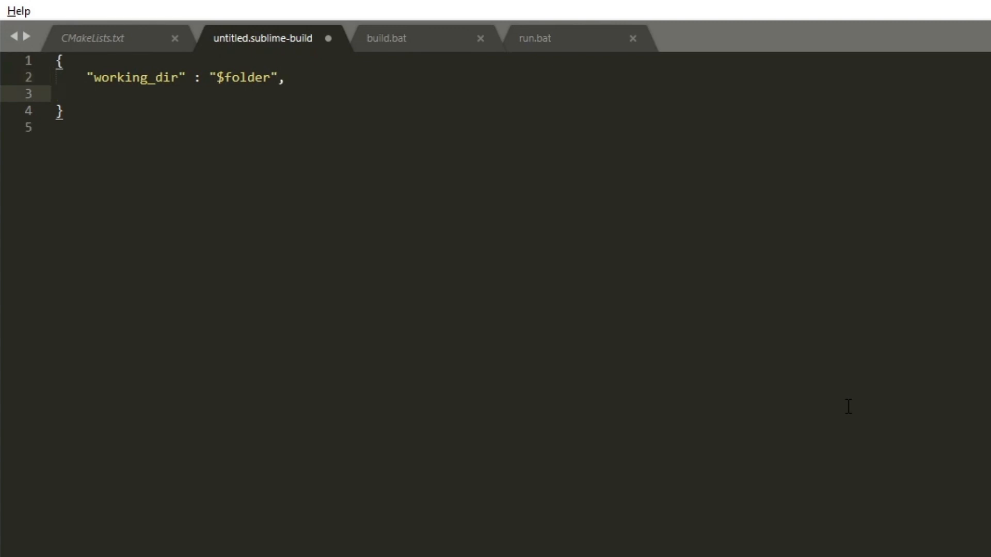
Step: Add "cmd": ["start", "build.bat"] and "shell": true entries
{"action": "type", "text": "\"c\""}
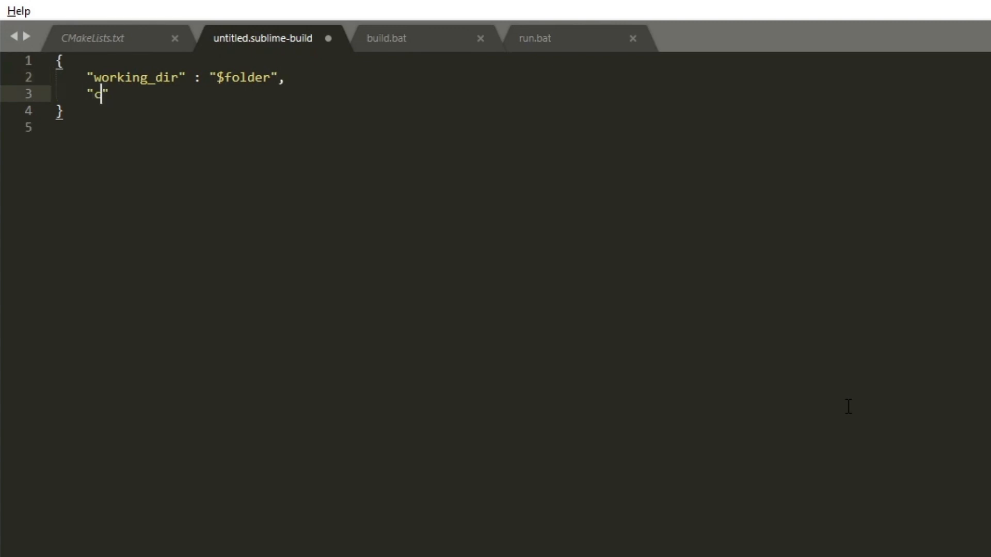
{"action": "type", "text": "md"}
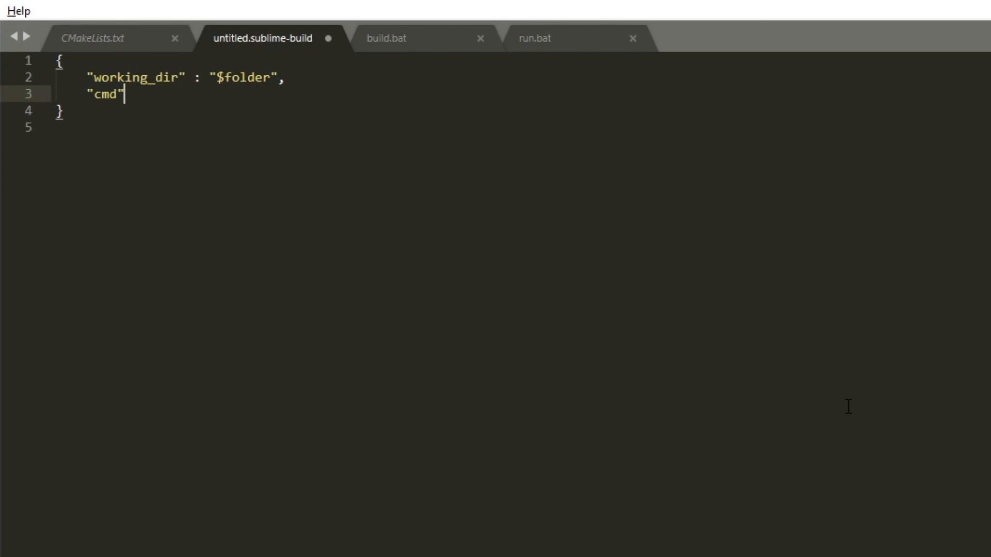
{"action": "type", "text": ": []"}
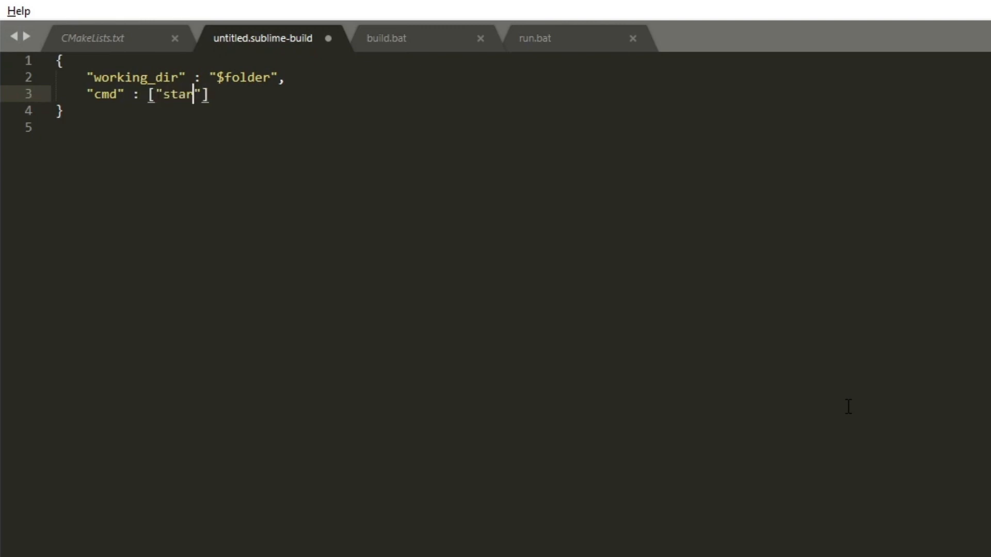
{"action": "type", "text": "t"}
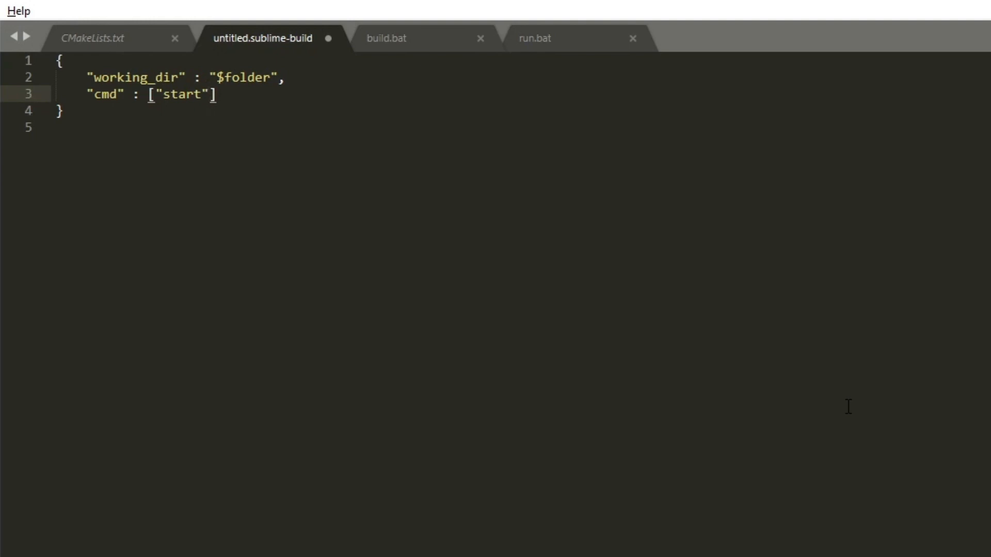
{"action": "type", "text": ", \"build\""}
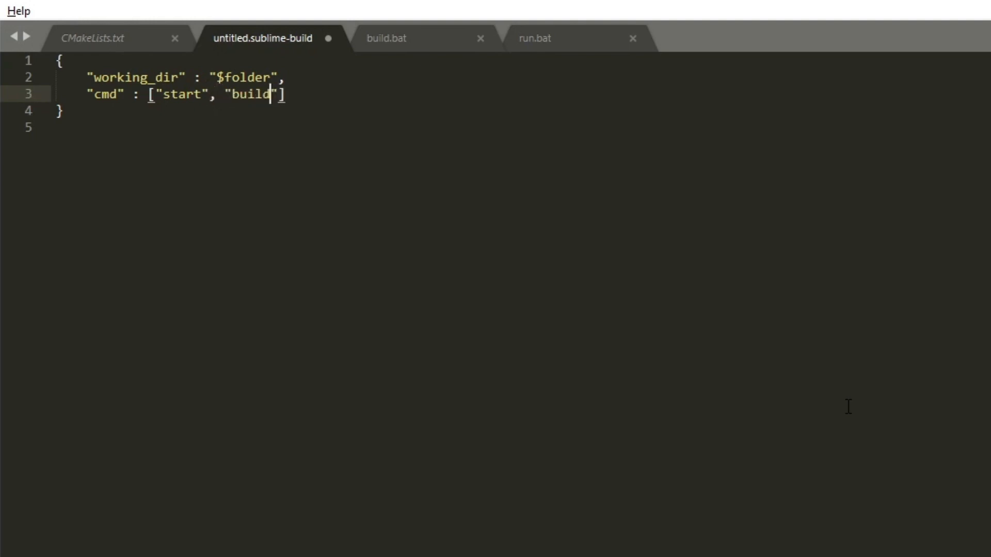
{"action": "type", "text": ".bat"}
{"action": "type", "text": "\""}
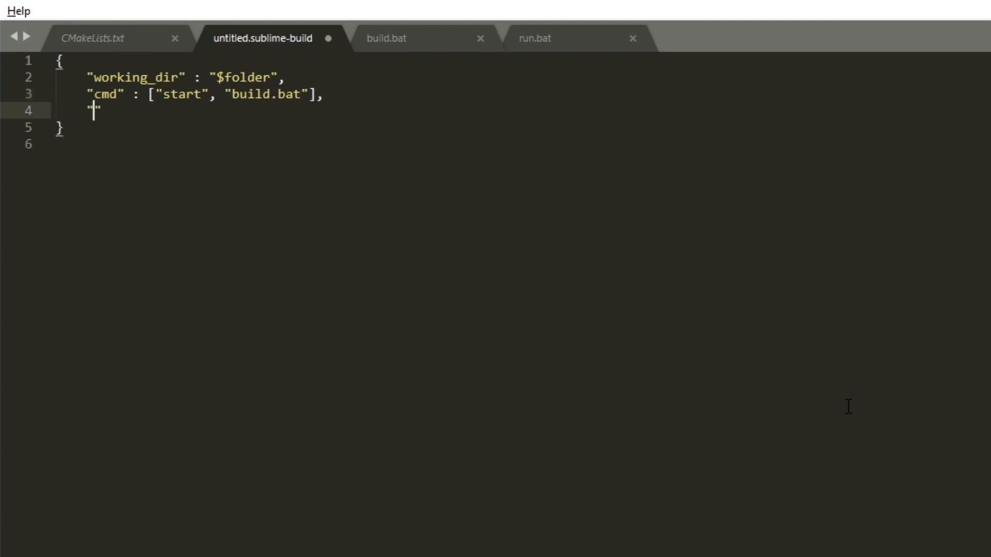
{"action": "type", "text": "shell"}
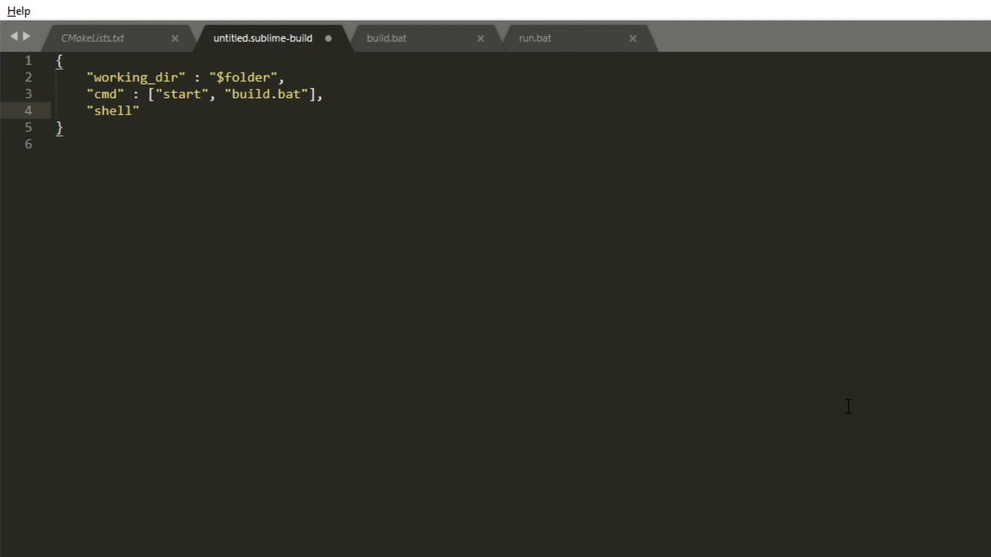
{"action": "type", "text": ": true"}
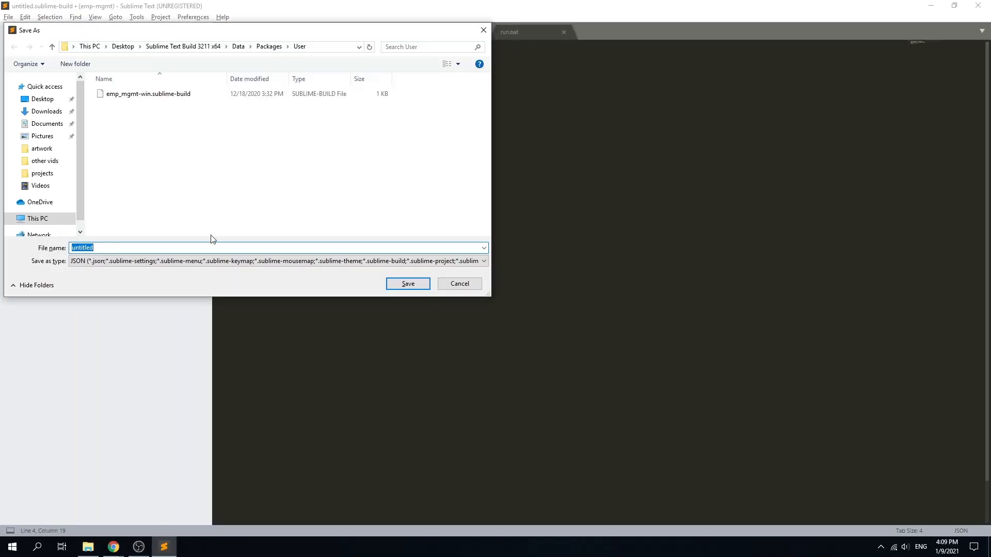
Step: Save the build file as tutorial-buildsystem.sublime-build in Packages/User
{"action": "type", "text": "tutorial-"}
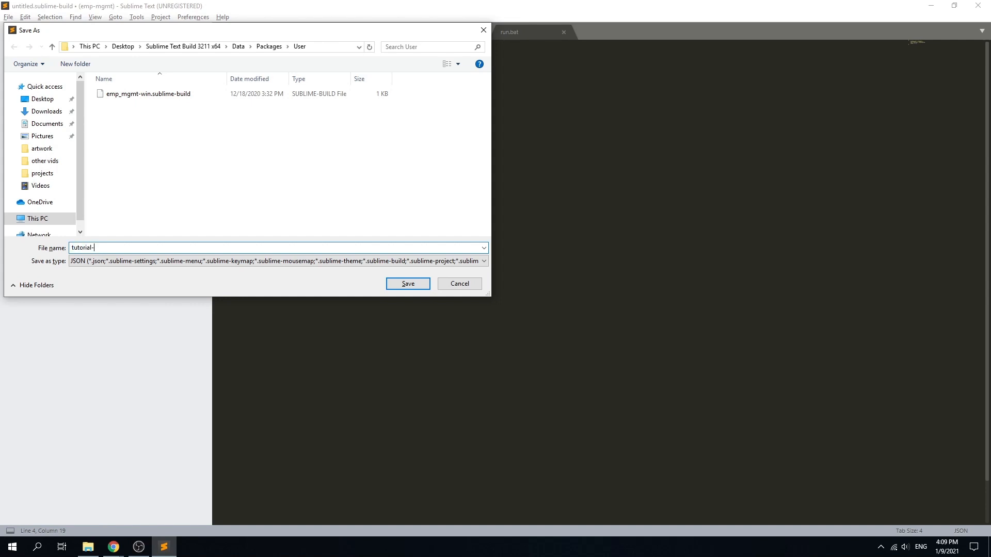
{"action": "left_click", "coordinate": [408, 283]}
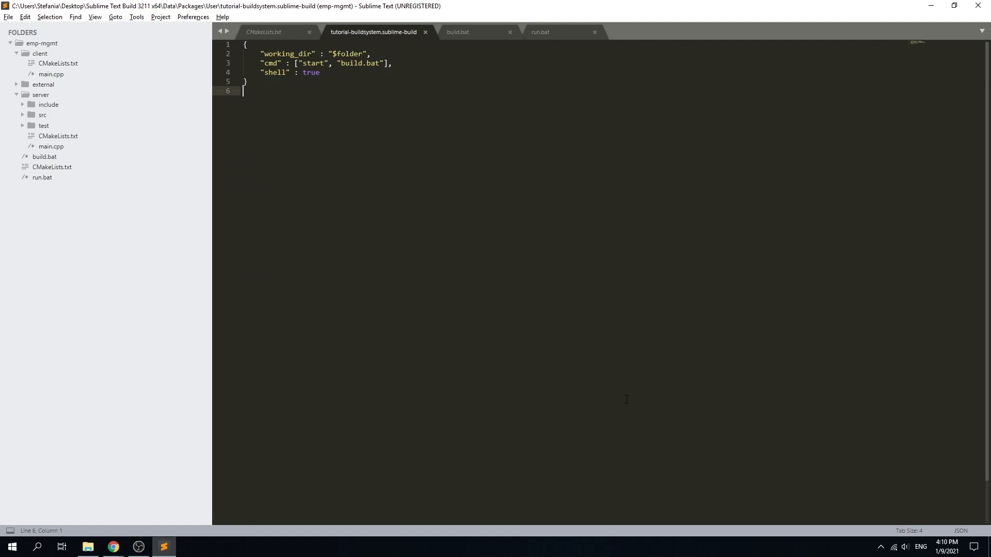
{"action": "mouse_move", "coordinate": [366, 262]}
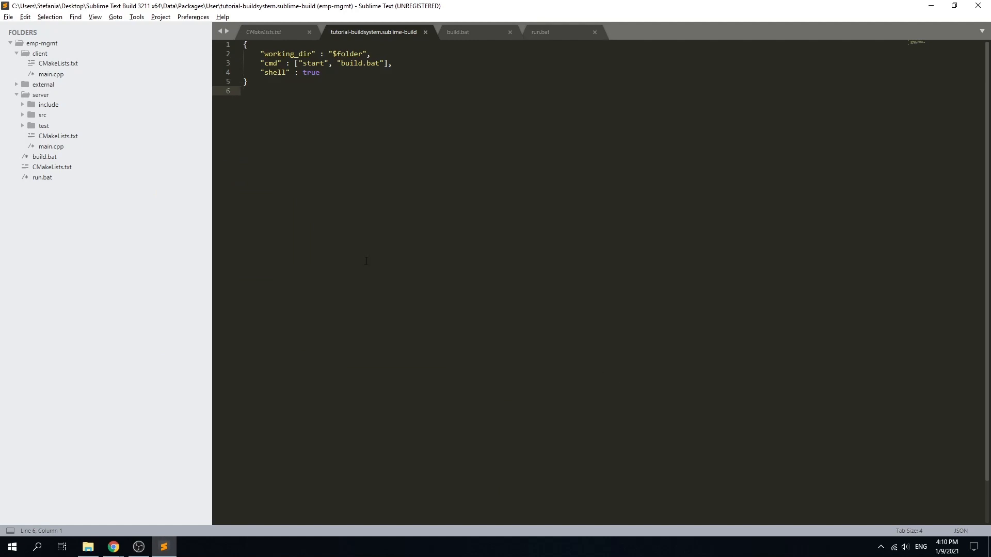
{"action": "mouse_move", "coordinate": [137, 16]}
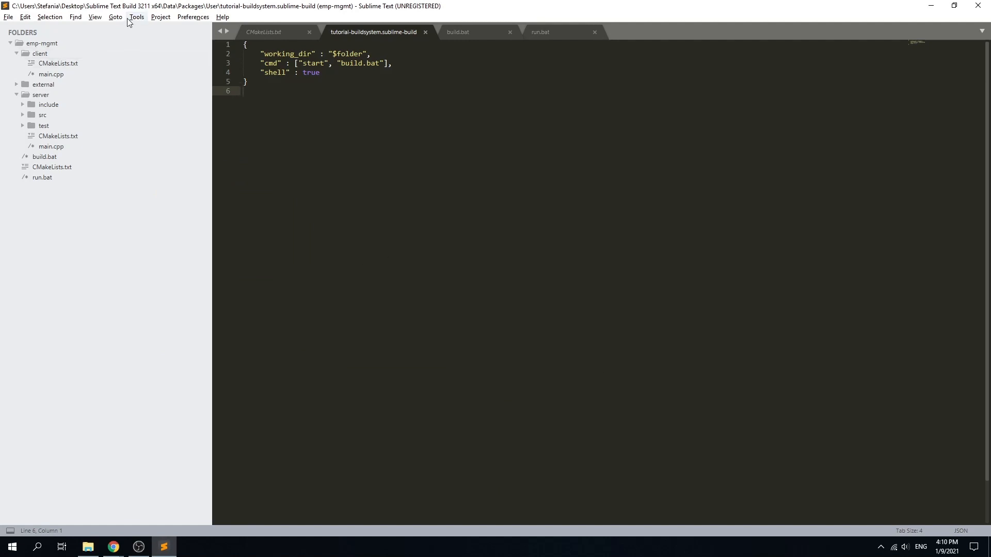
{"action": "left_click", "coordinate": [136, 17]}
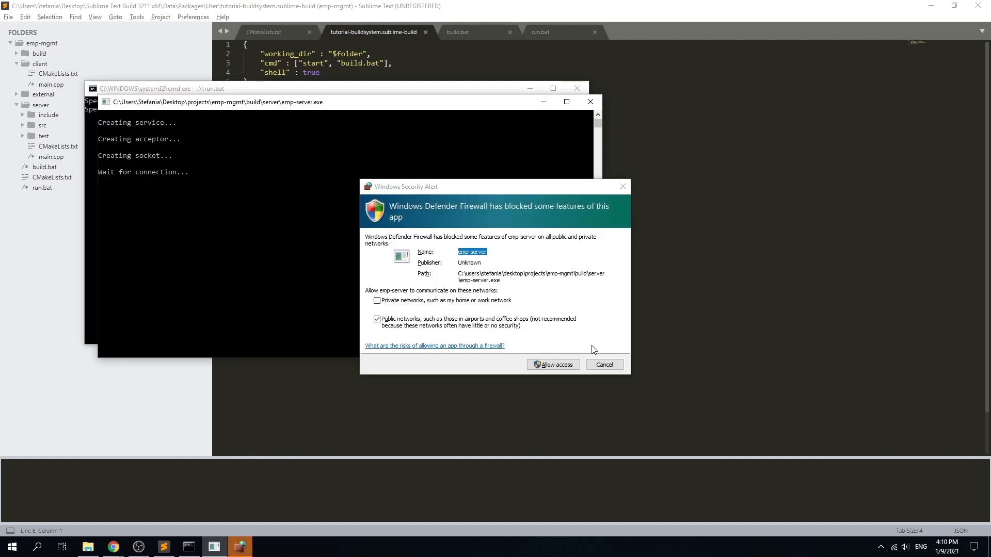
Step: Dismiss the Windows Defender Firewall alert for emp-server
{"action": "left_click", "coordinate": [551, 364]}
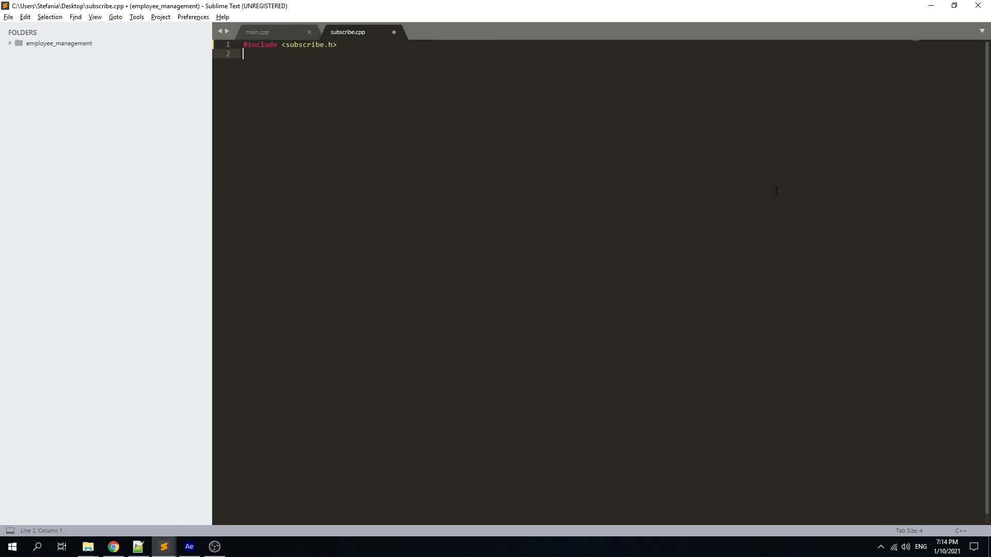
Step: Add includes for share.h, subscribe.h and iostream and start void thank_you()
{"action": "type", "text": "#include <>"}
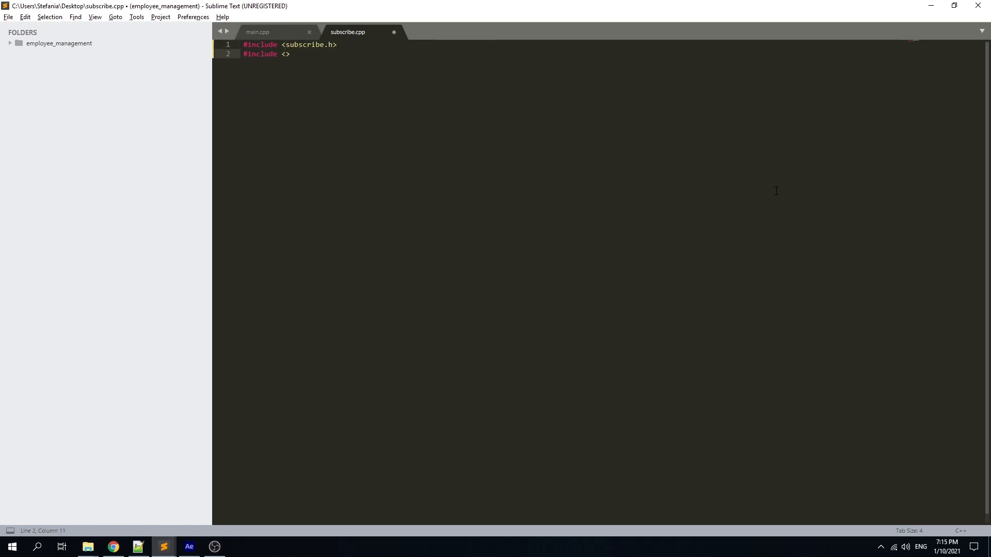
{"action": "type", "text": "share.h"}
{"action": "type", "text": "#include <lik>"}
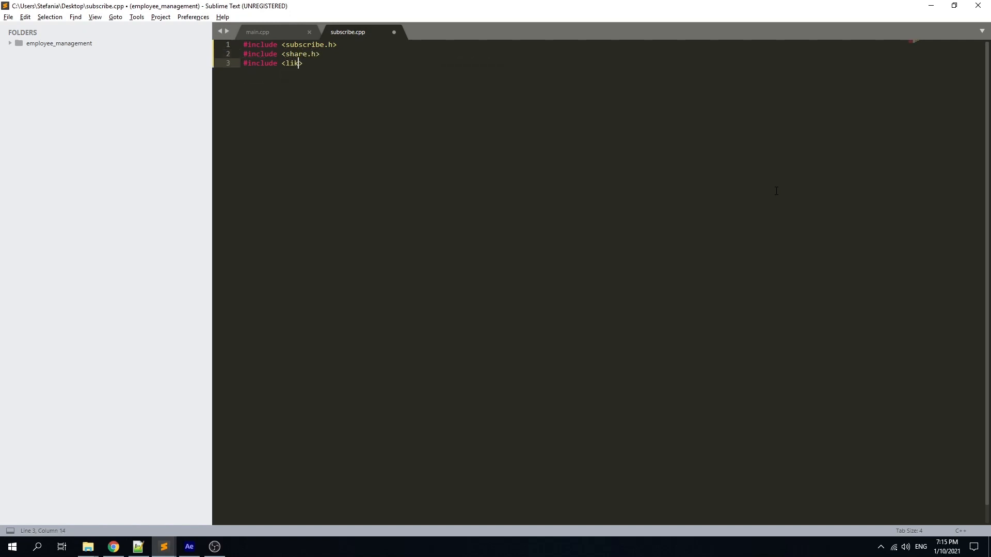
{"action": "type", "text": "e.h>"}
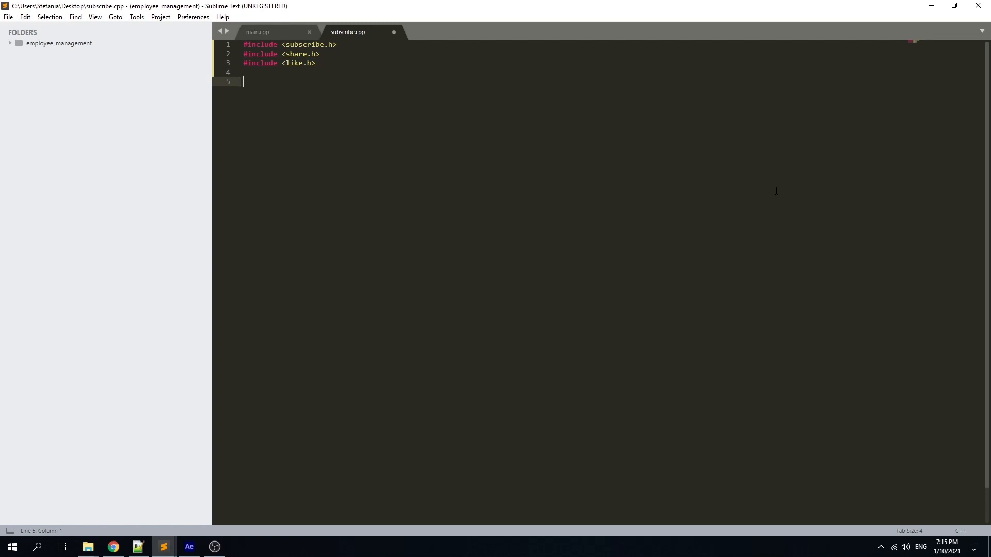
{"action": "type", "text": "void"}
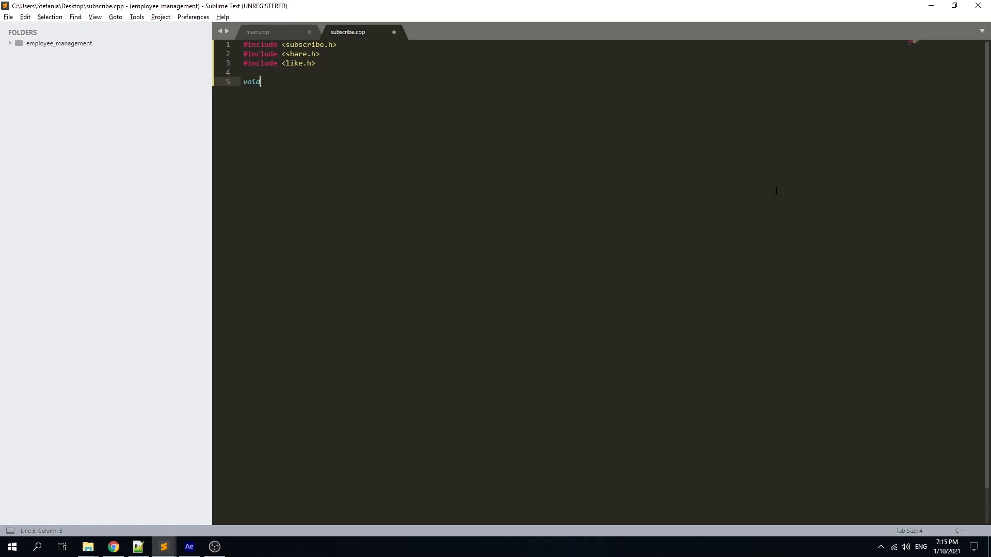
{"action": "type", "text": "thank_you()"}
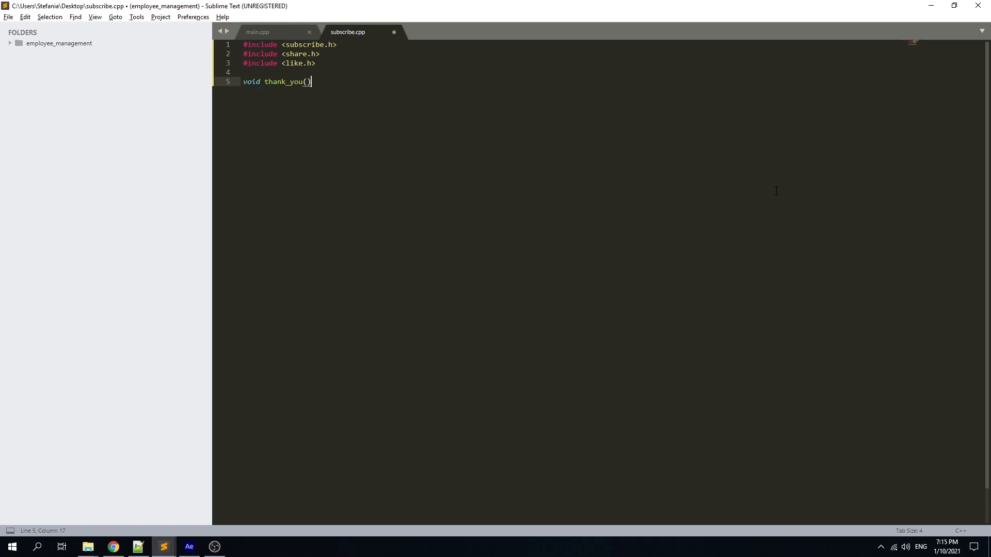
{"action": "type", "text": "{"}
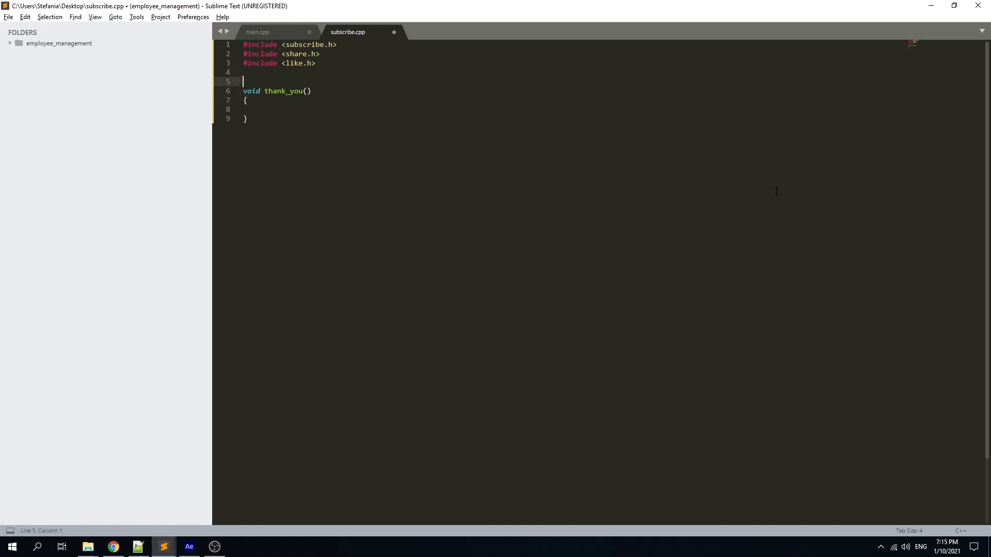
{"action": "type", "text": "#include <iostream>"}
{"action": "left_click", "coordinate": [611, 108]}
{"action": "type", "text": "std::cout << \"Don't forget to "}
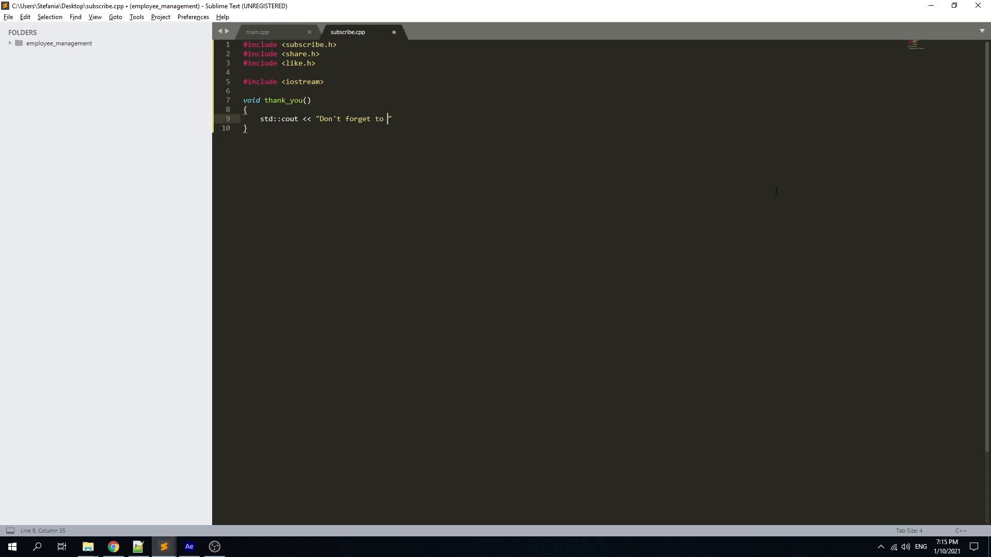
Step: Write two std::cout lines: the like-button reminder and "thanks for watching. Have a nice day !"
{"action": "type", "text": "press the like but"}
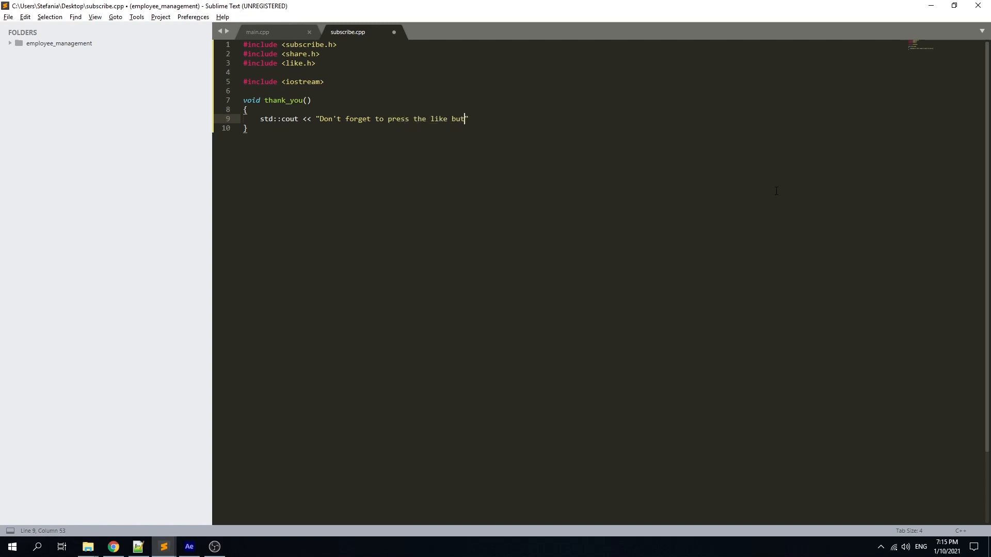
{"action": "type", "text": "ton ! :)\";"}
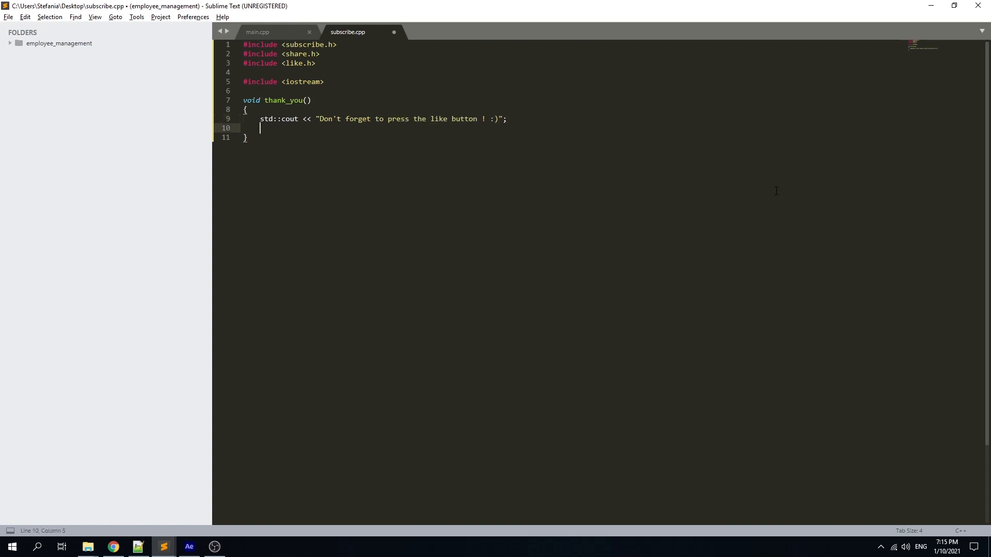
{"action": "type", "text": "std::cout << \"thanks for \""}
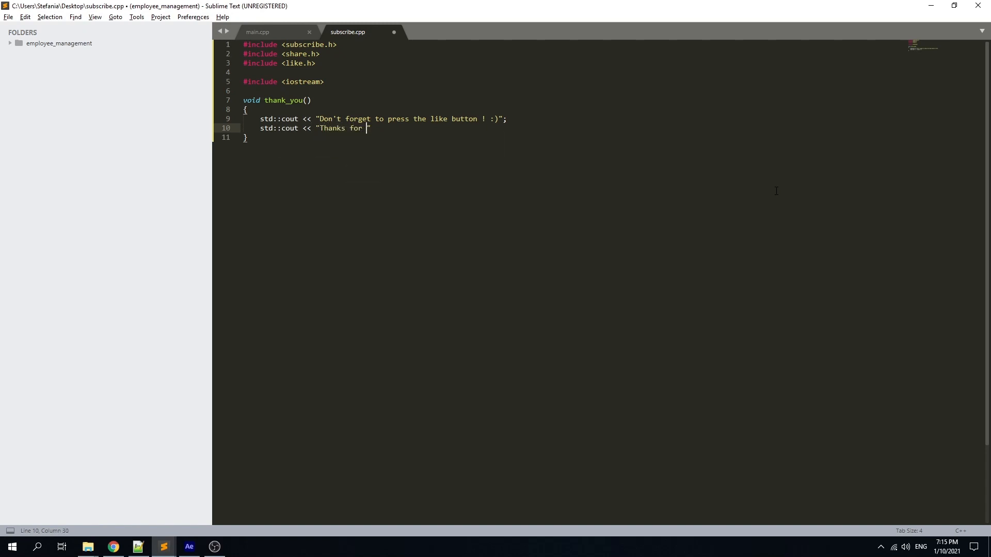
{"action": "type", "text": "watching"}
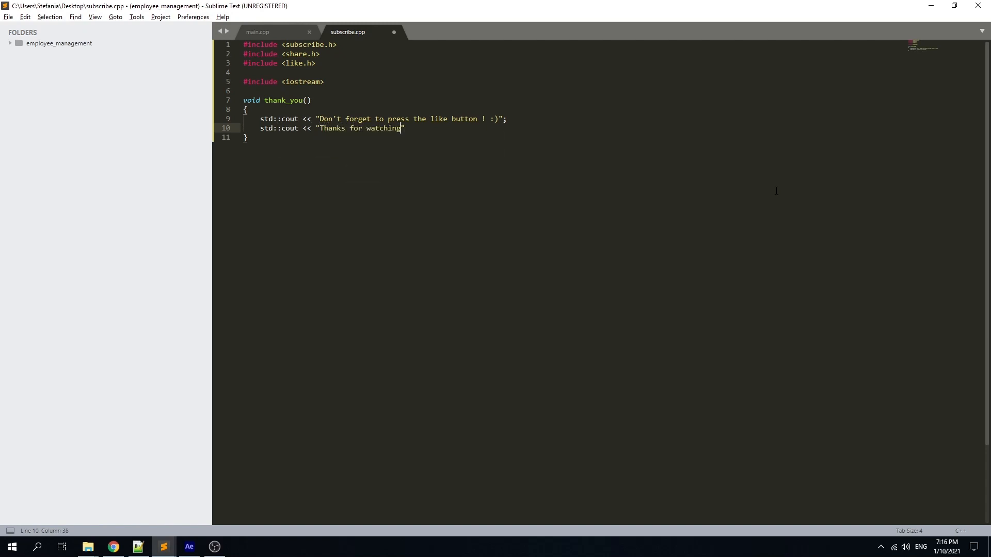
{"action": "type", "text": ". Have a nice day !"}
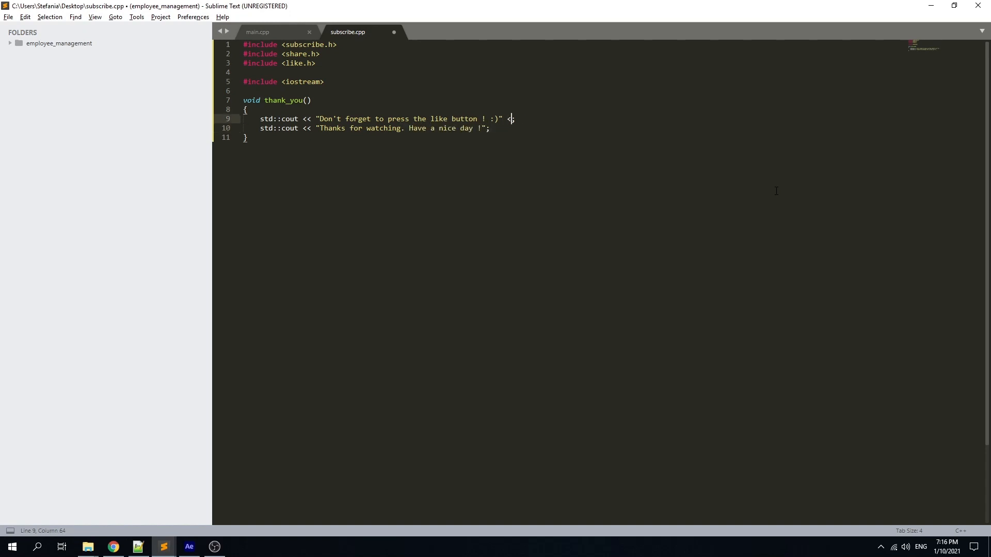
{"action": "type", "text": "<< std::endl;"}
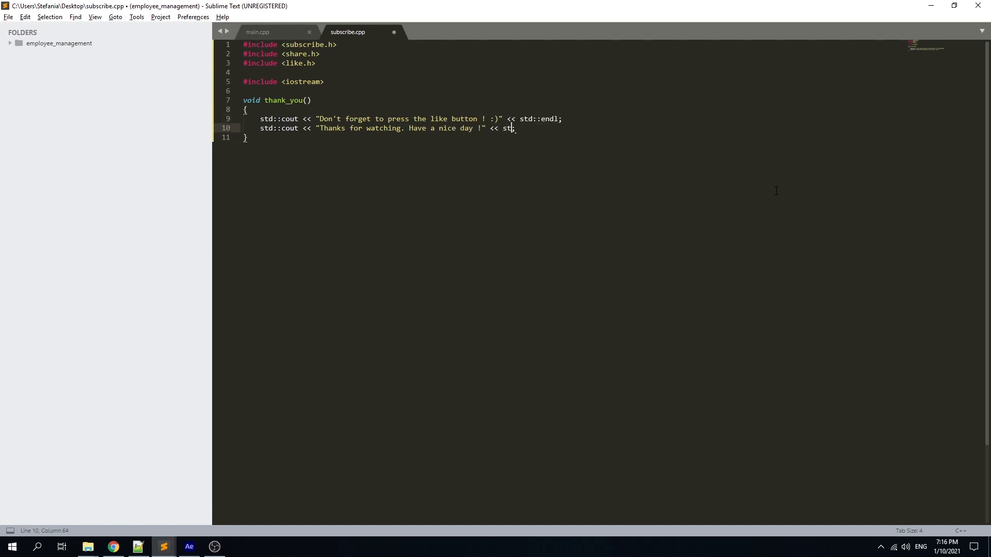